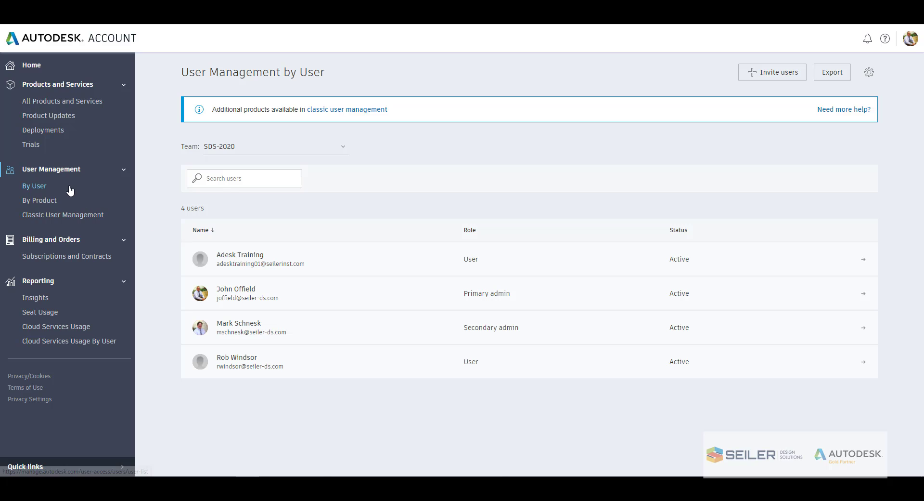
pyautogui.moveTo(63, 215)
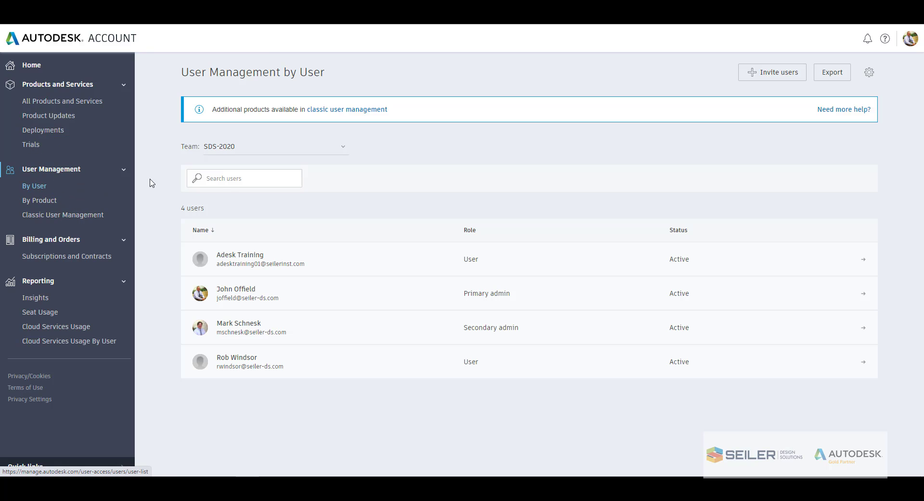
pyautogui.moveTo(429, 184)
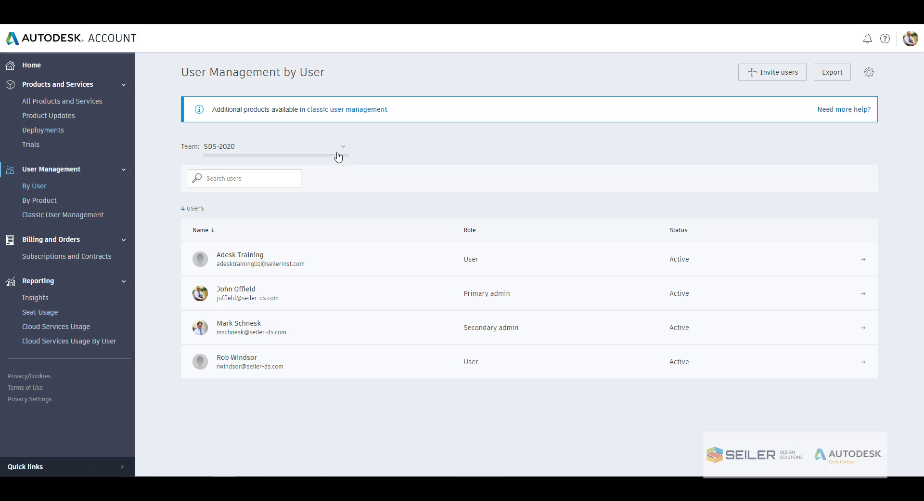
pyautogui.moveTo(451, 151)
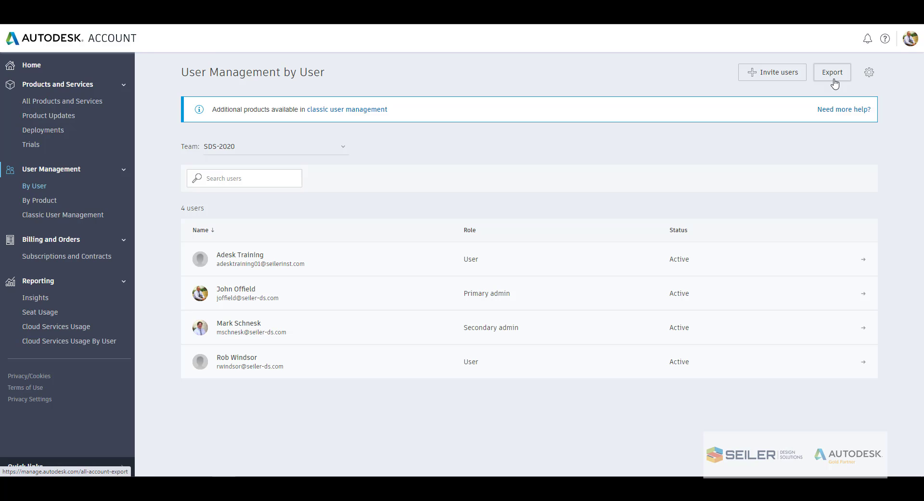
pyautogui.moveTo(869, 72)
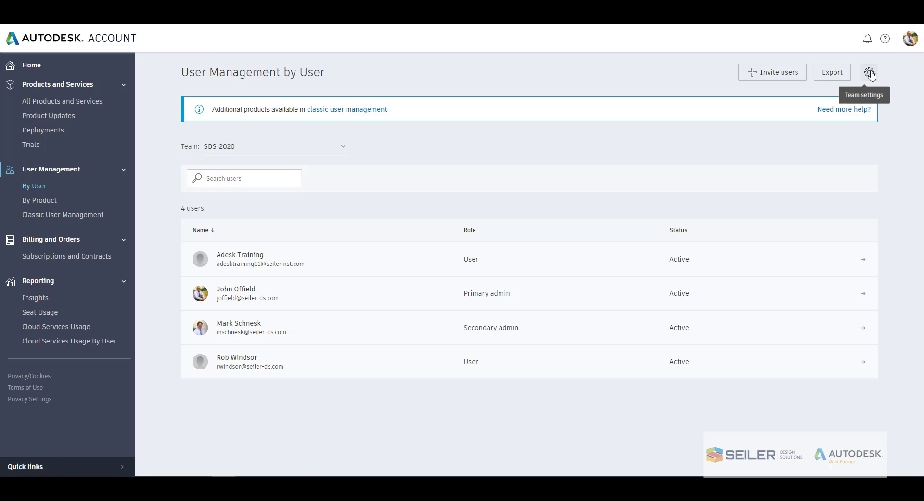
# Start renaming team SDS-2020 in its settings, then cancel so the name stays unchanged.
pyautogui.click(871, 72)
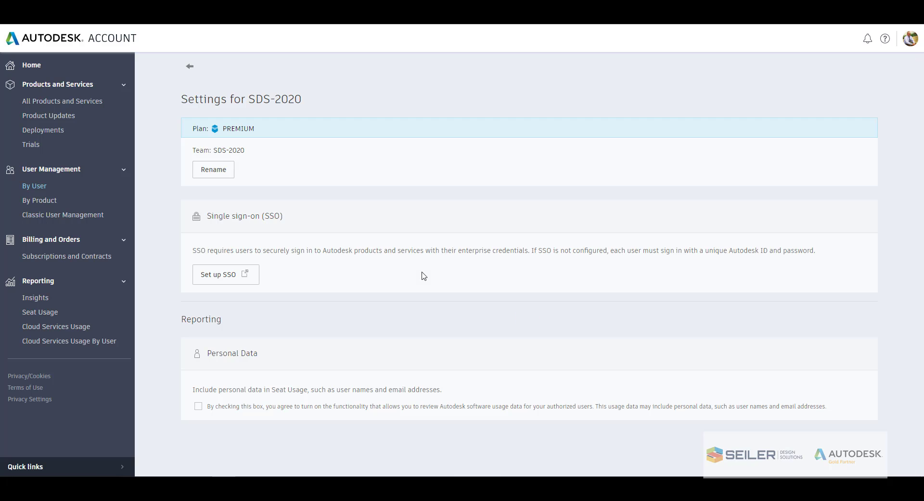
pyautogui.moveTo(185, 150)
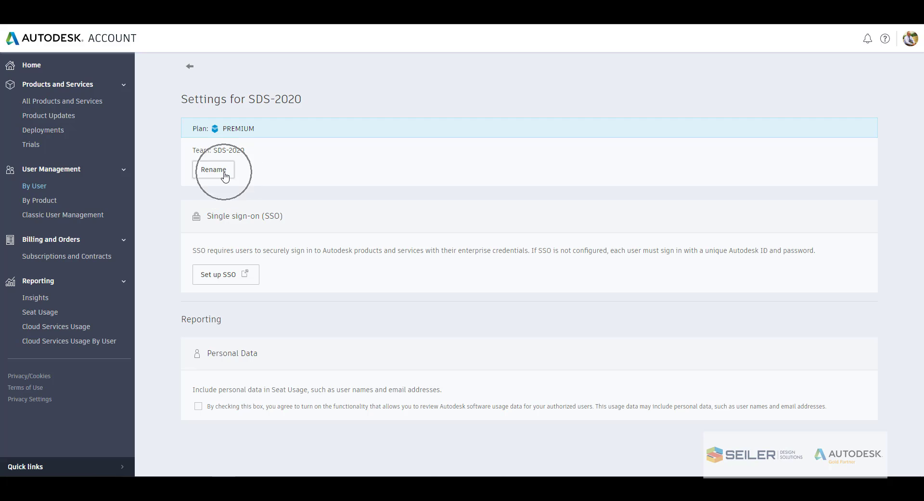
pyautogui.moveTo(222, 177)
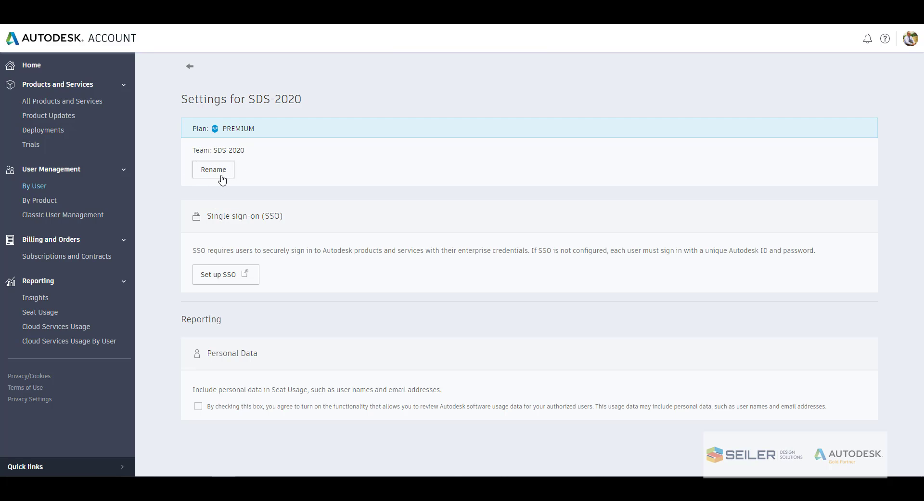
pyautogui.click(212, 169)
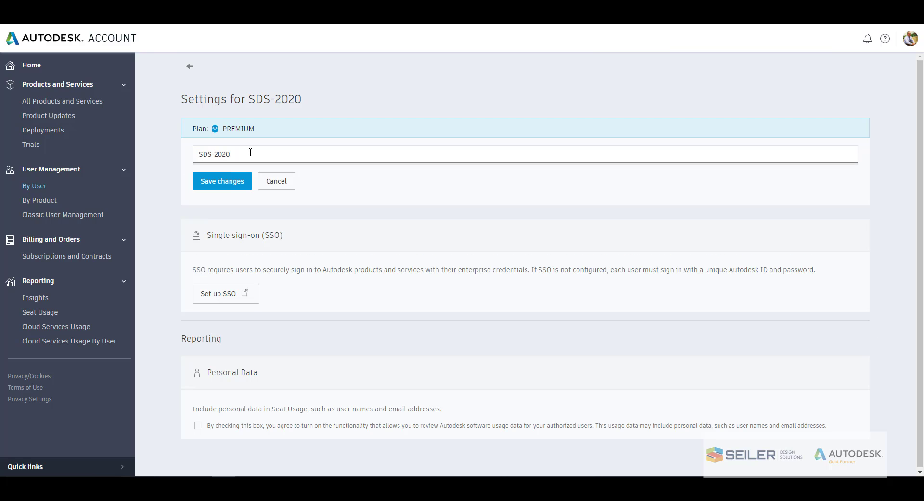
pyautogui.doubleClick(214, 154)
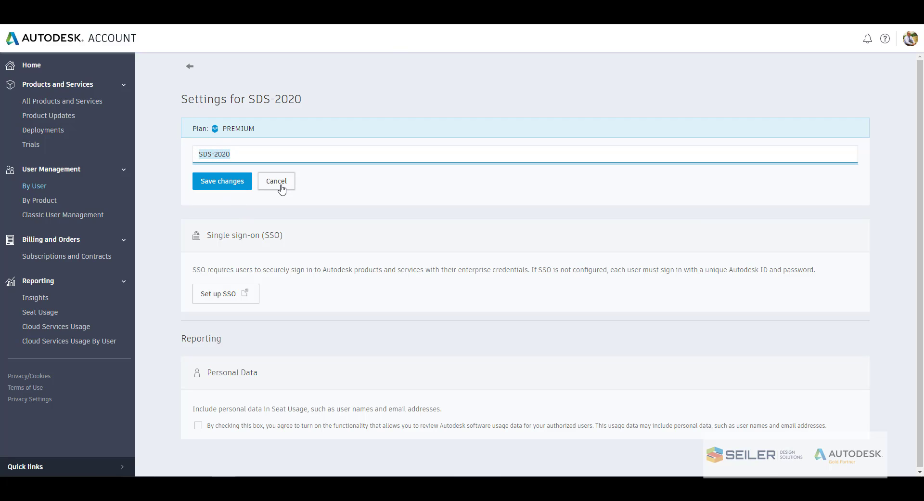
pyautogui.click(277, 180)
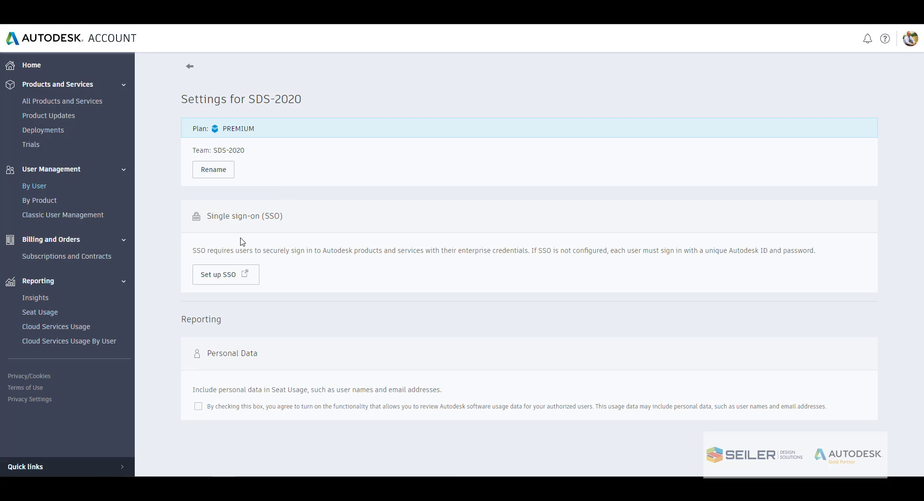
pyautogui.moveTo(238, 237)
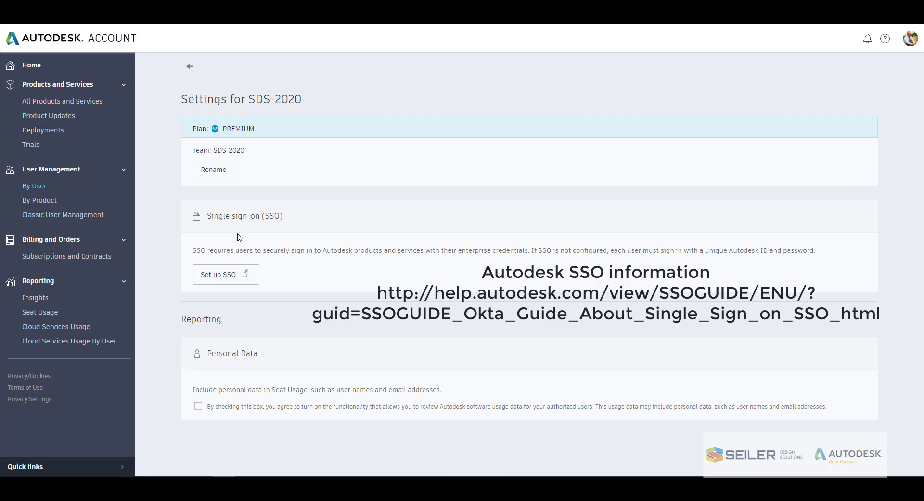
pyautogui.moveTo(235, 390)
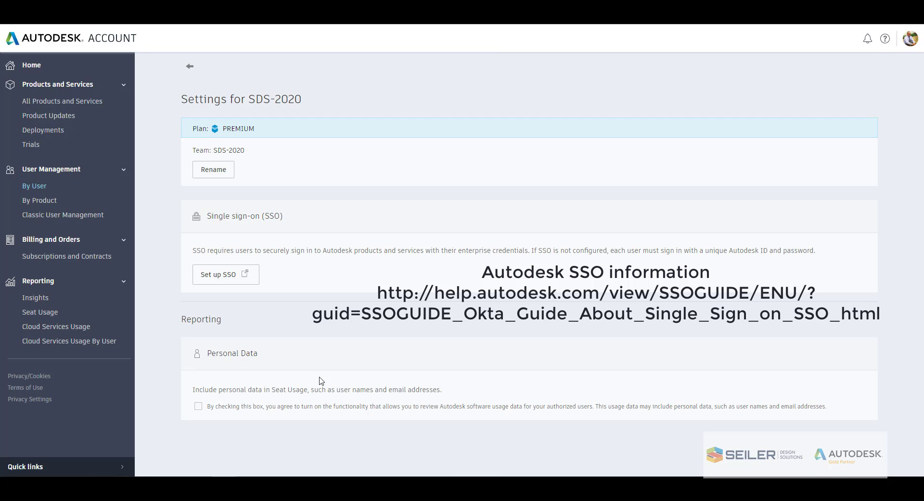
pyautogui.moveTo(438, 408)
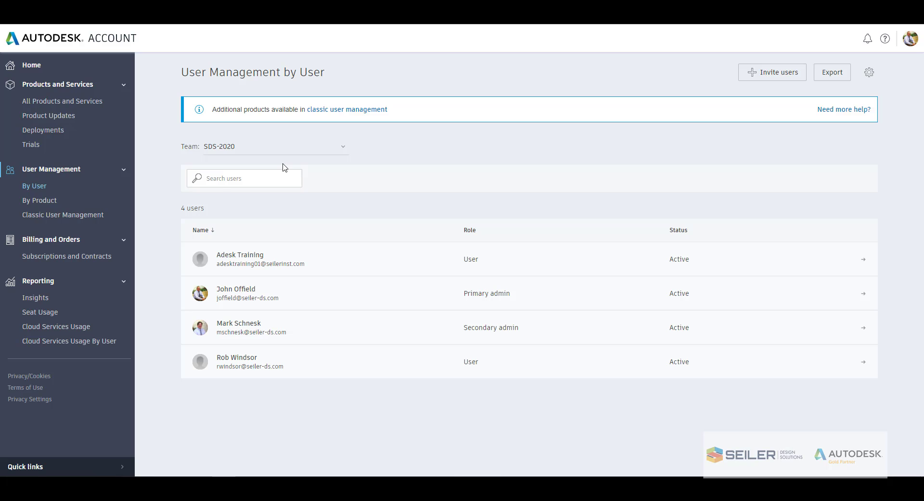
pyautogui.moveTo(497, 410)
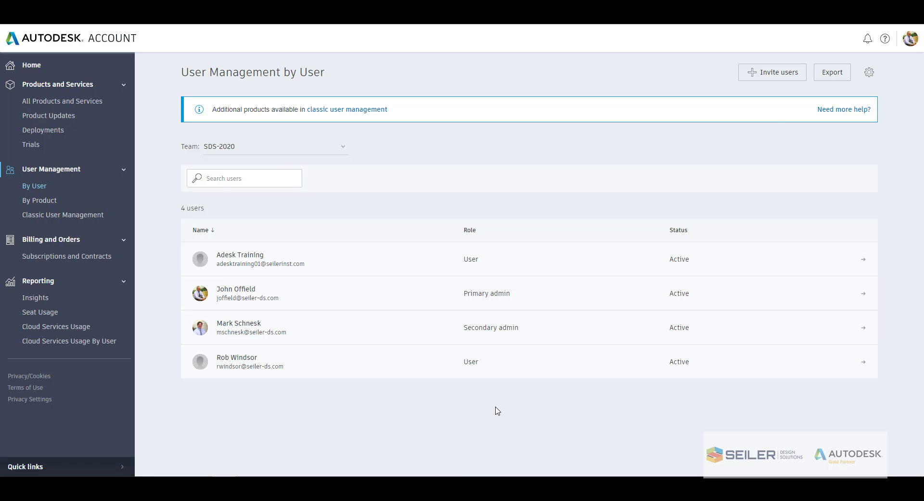
pyautogui.moveTo(775, 75)
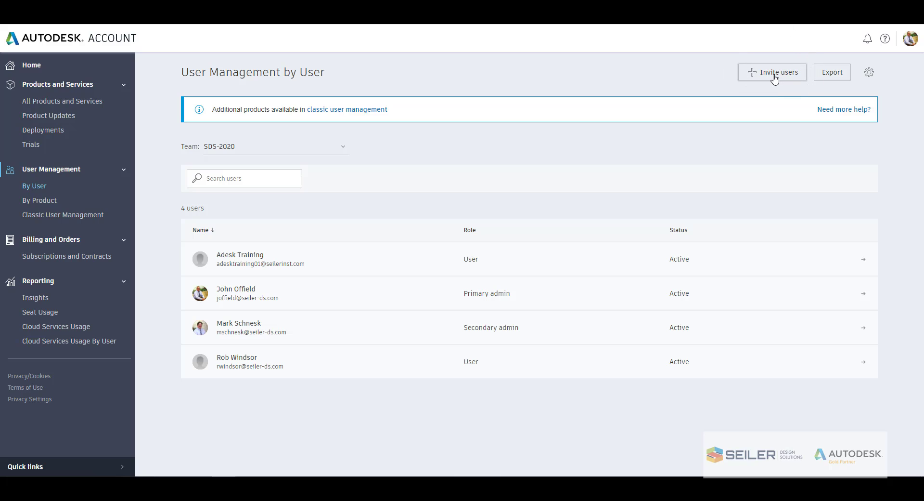
# Review the Invite Single and Invite Multiple options, then the CSV Import instructions.
pyautogui.click(771, 72)
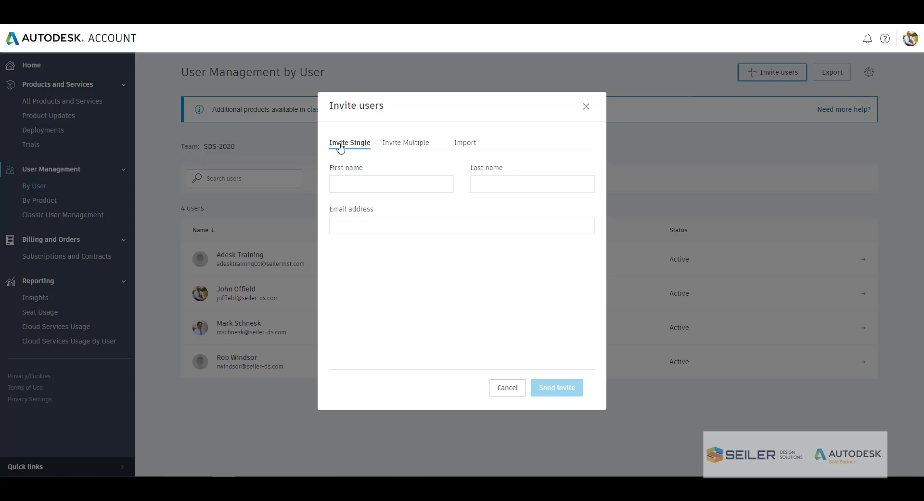
pyautogui.moveTo(362, 152)
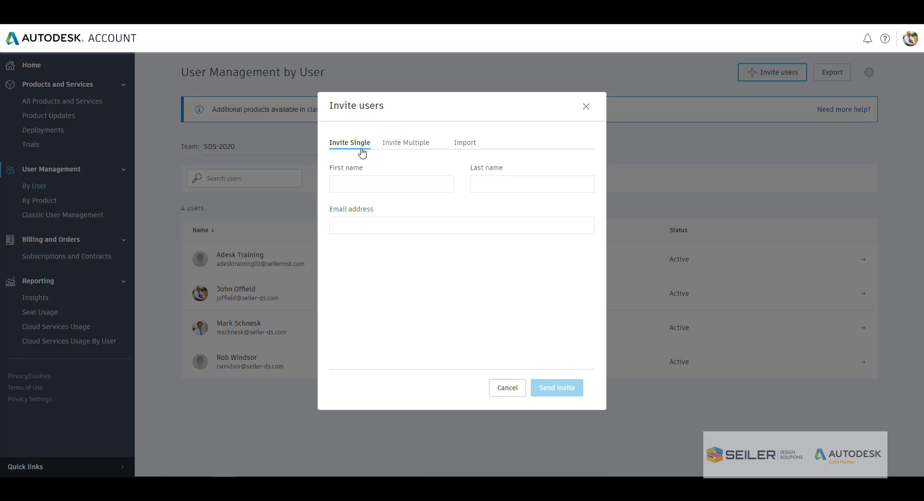
pyautogui.click(461, 224)
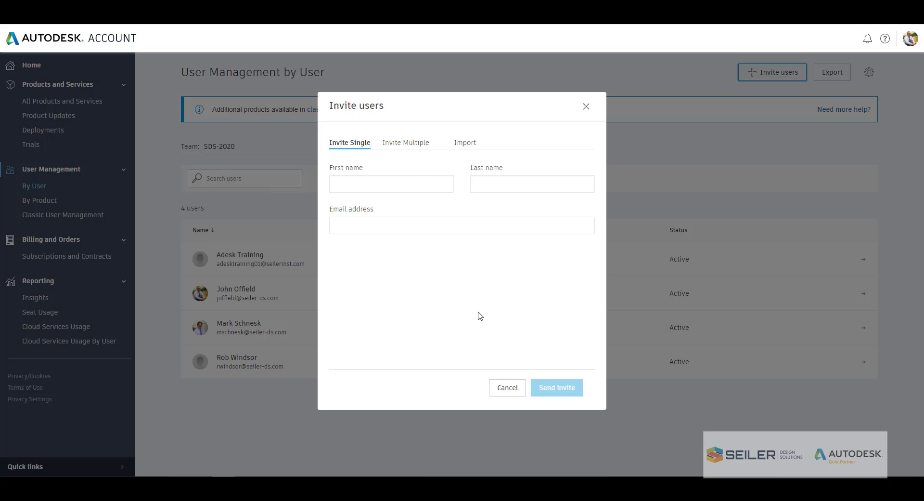
pyautogui.moveTo(405, 142)
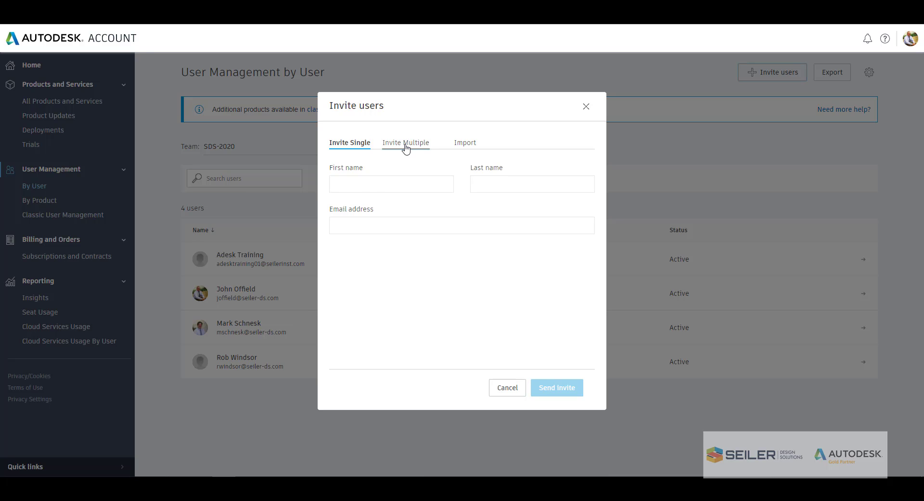
pyautogui.click(406, 142)
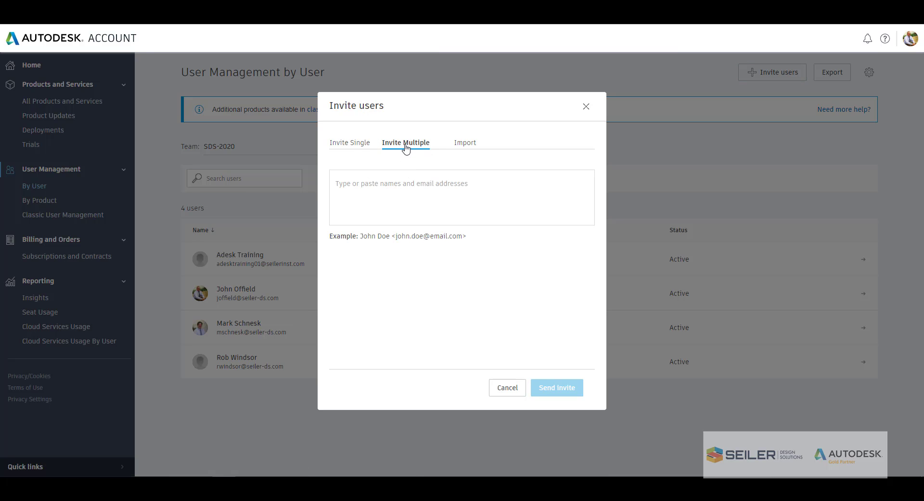
pyautogui.moveTo(475, 200)
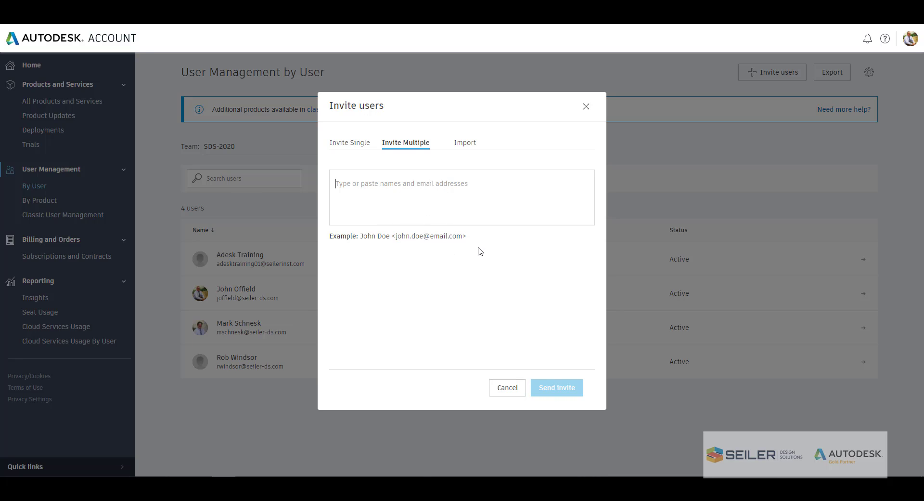
pyautogui.moveTo(453, 173)
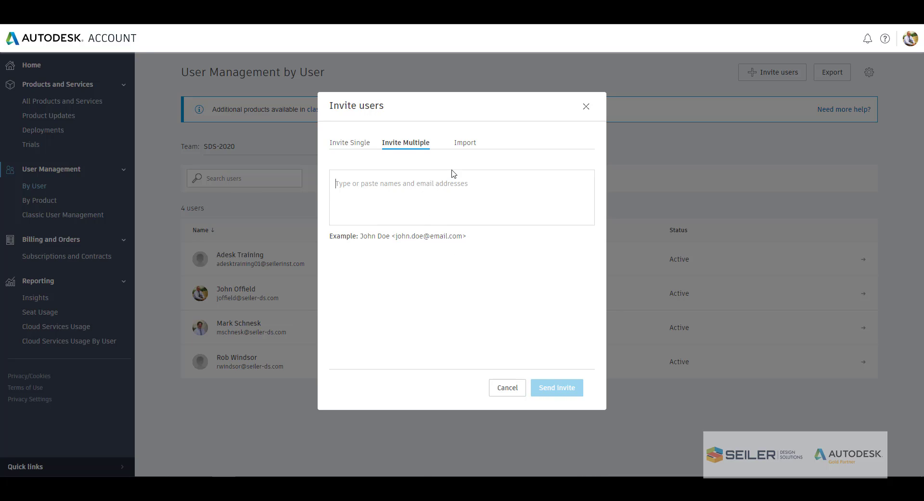
pyautogui.click(464, 143)
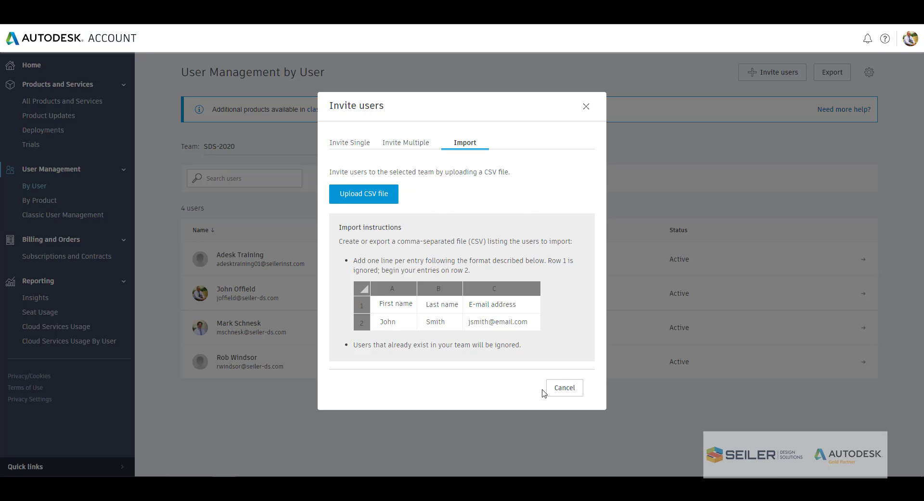
pyautogui.click(563, 387)
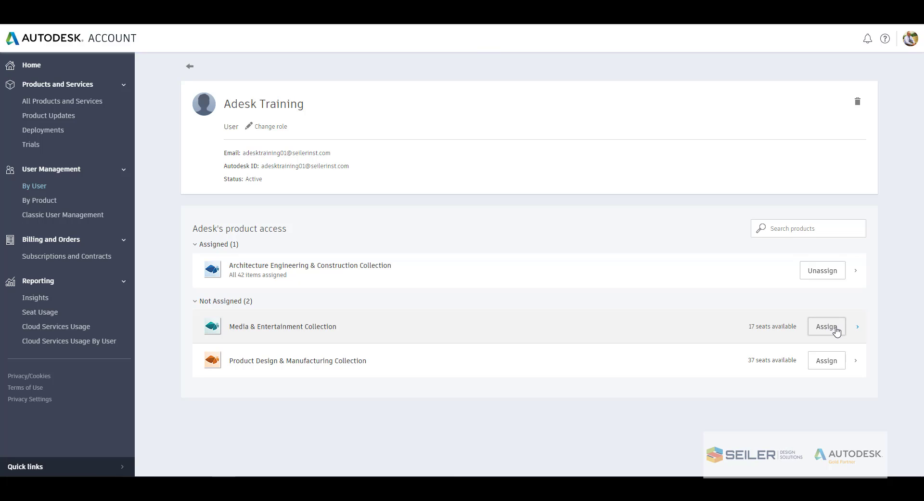
pyautogui.moveTo(818, 330)
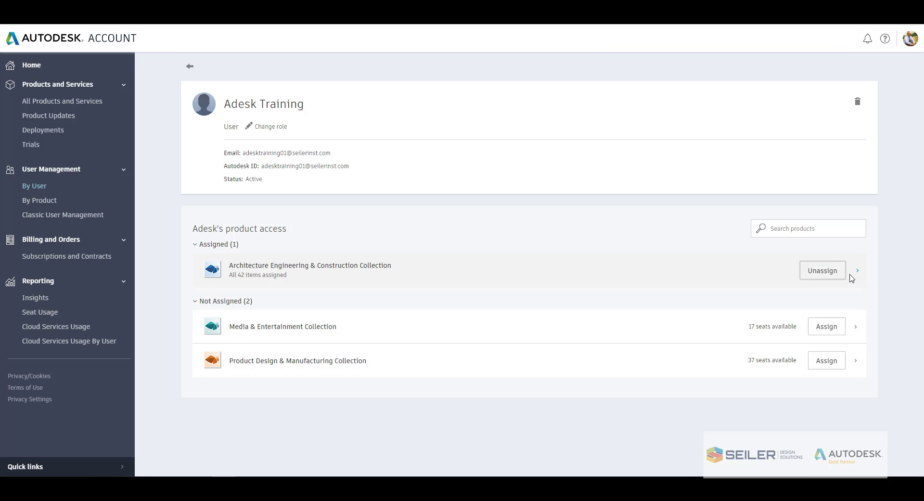
pyautogui.moveTo(860, 276)
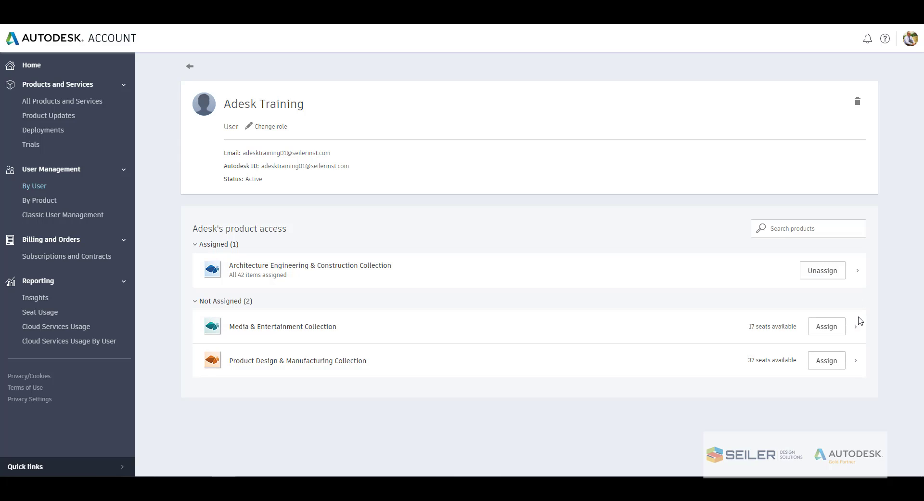
# Review the items in Adesk Training's assigned AEC Collection, then close the panel.
pyautogui.click(857, 270)
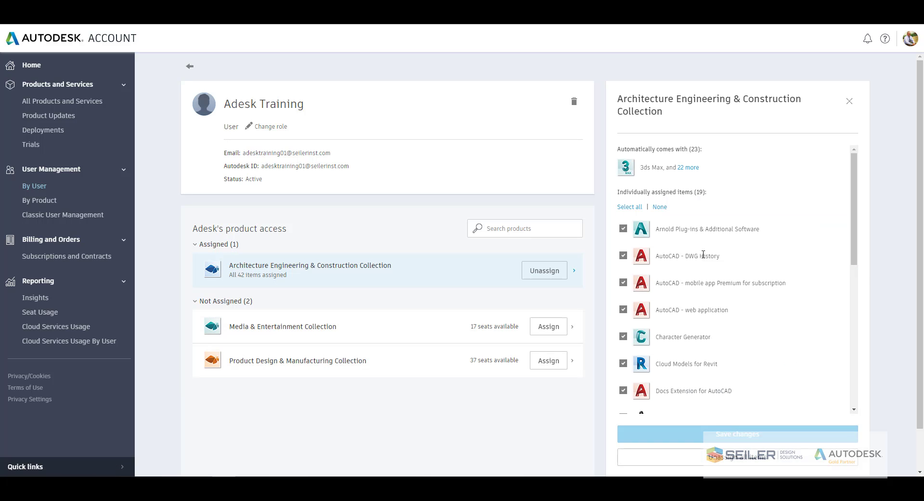
pyautogui.scroll(-3)
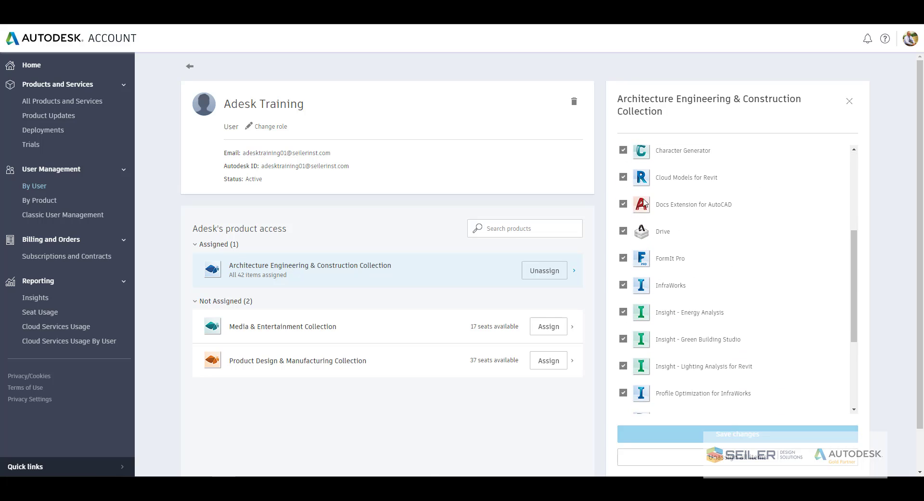
pyautogui.scroll(-3)
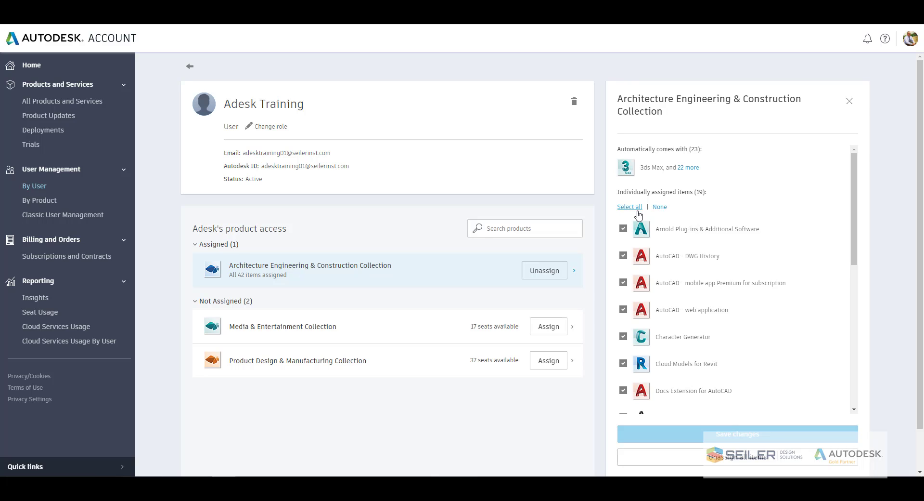
pyautogui.scroll(-3)
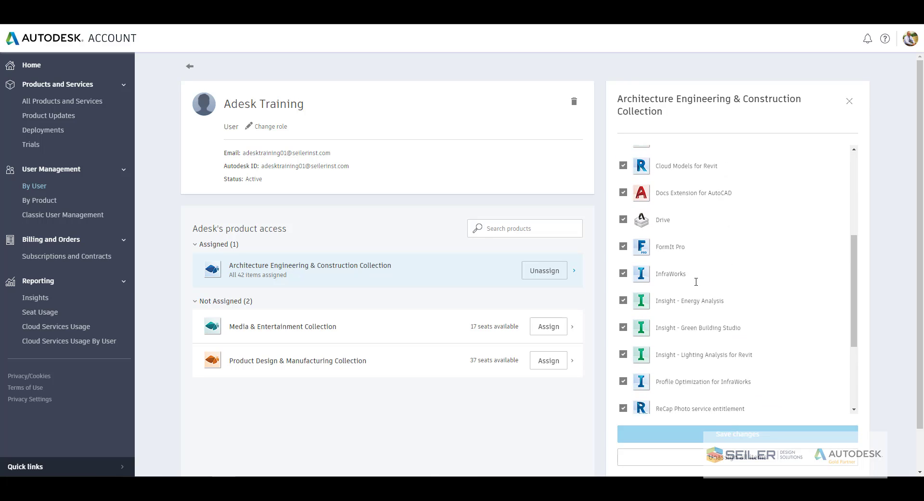
pyautogui.scroll(-3)
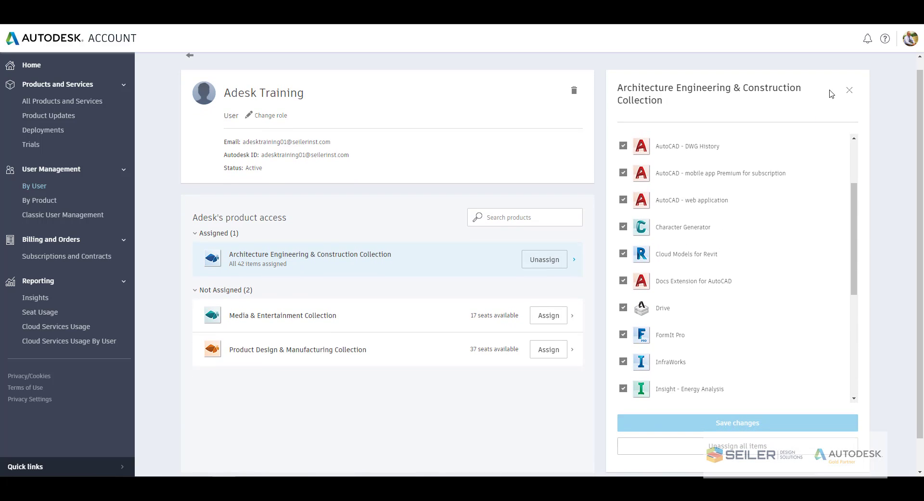
pyautogui.click(849, 90)
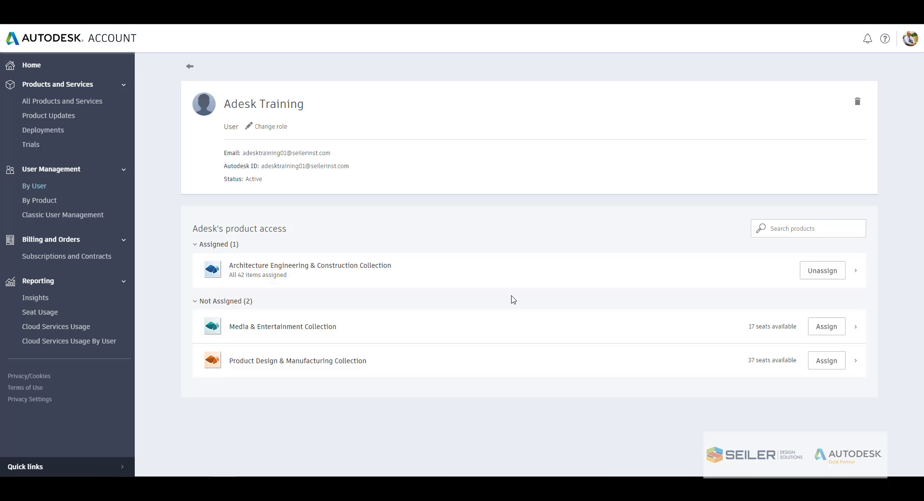
pyautogui.moveTo(334, 227)
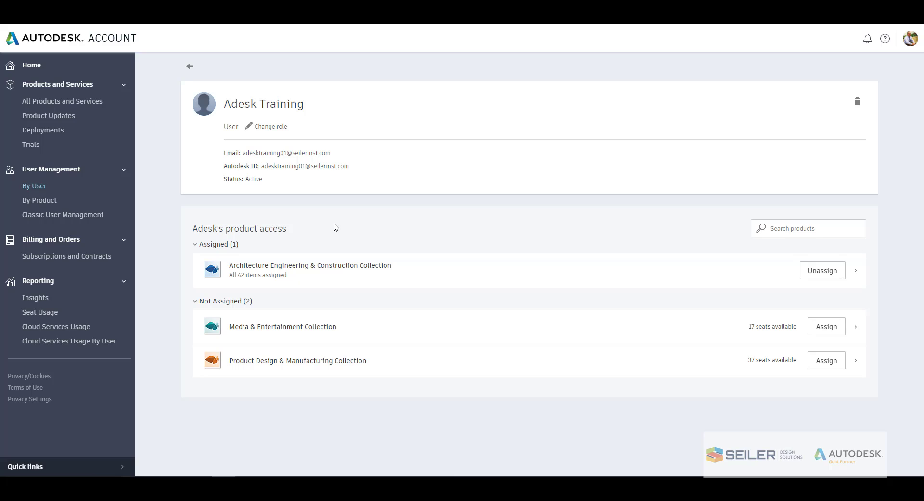
pyautogui.moveTo(274, 126)
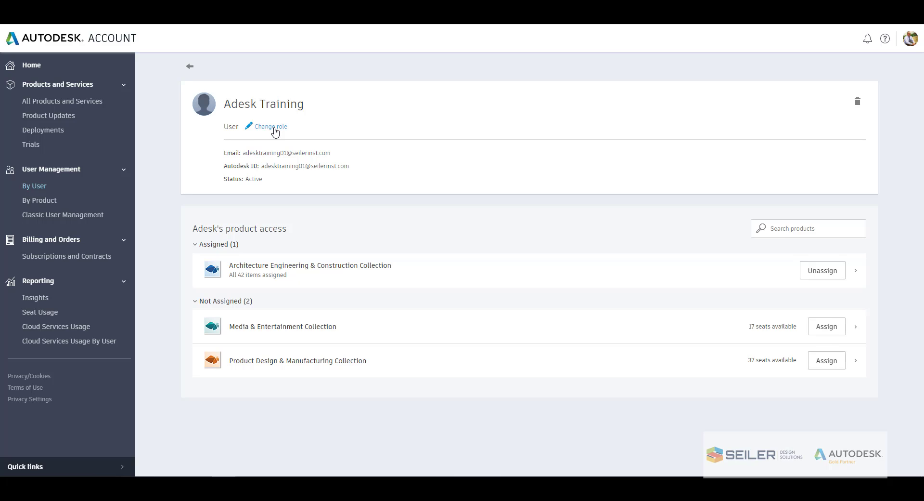
pyautogui.click(269, 126)
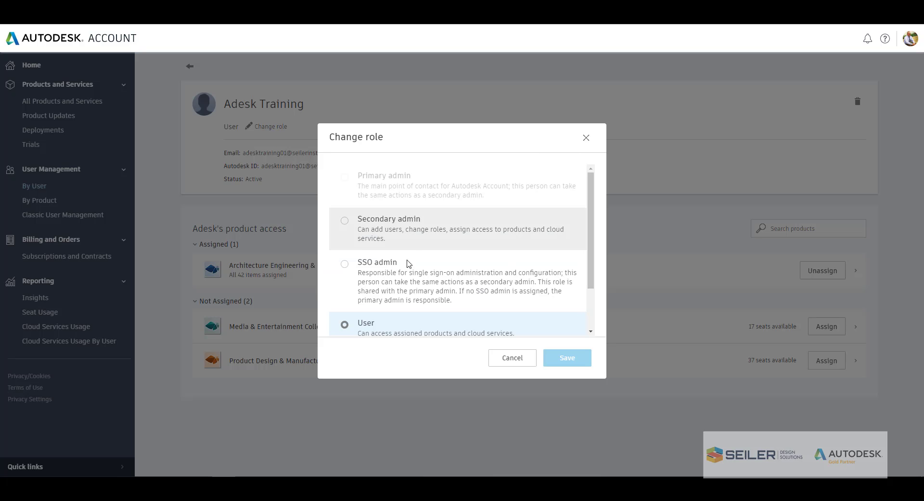
pyautogui.scroll(-3)
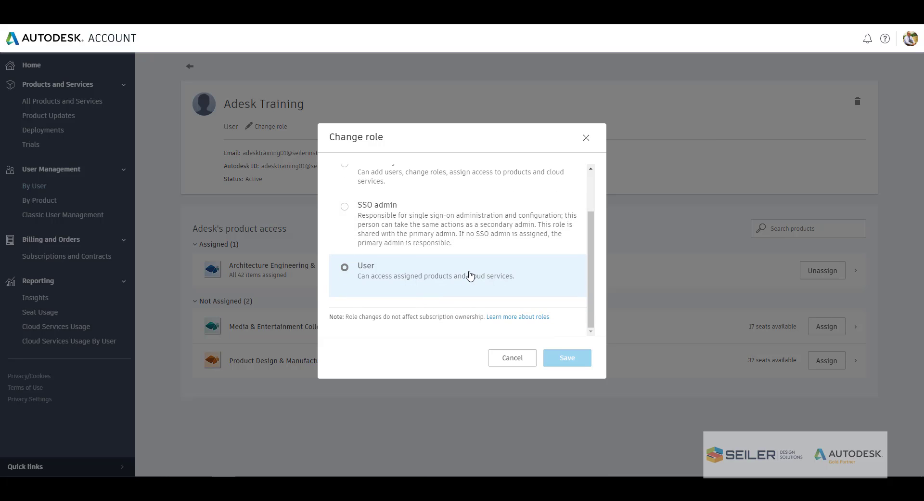
pyautogui.moveTo(397, 277)
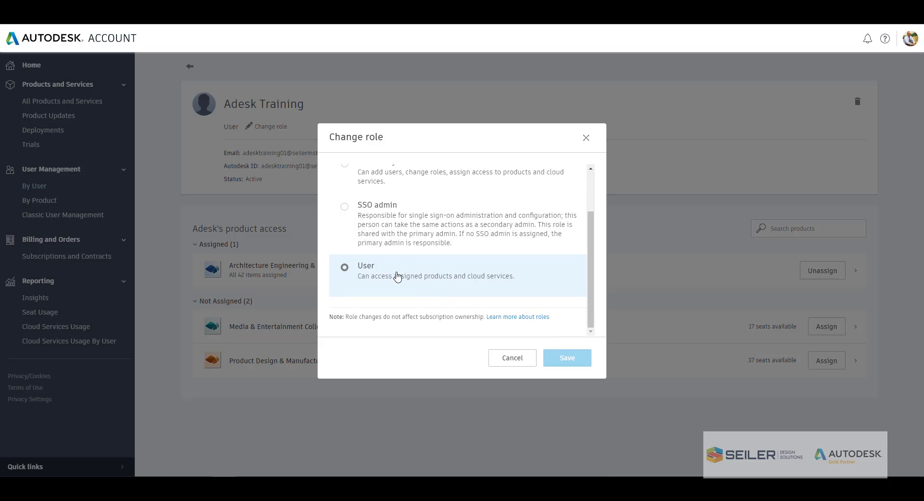
pyautogui.moveTo(411, 281)
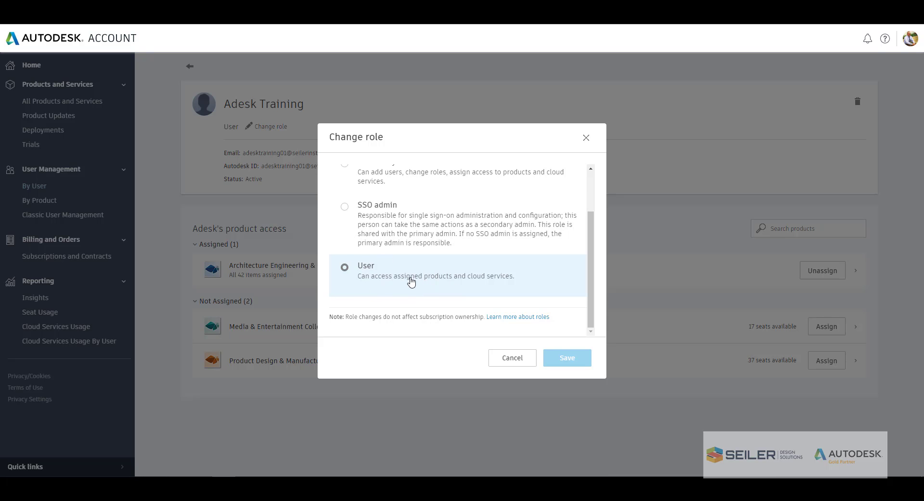
pyautogui.moveTo(417, 260)
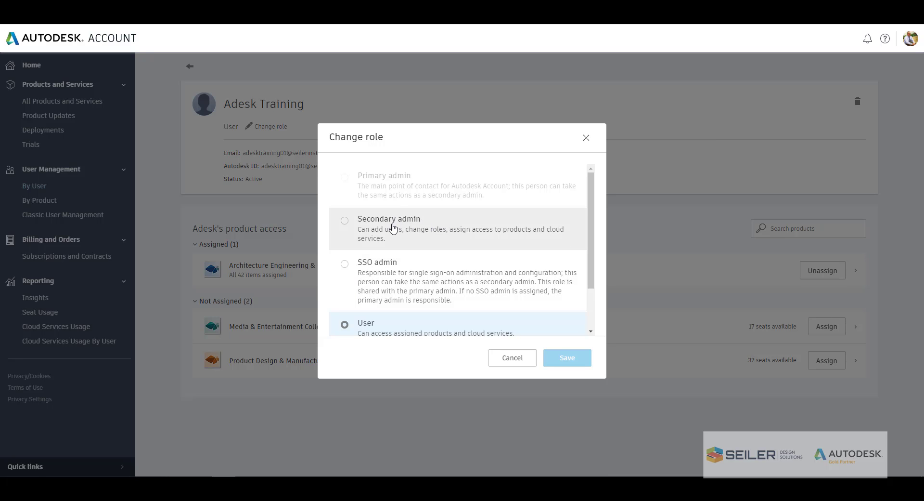
pyautogui.moveTo(413, 229)
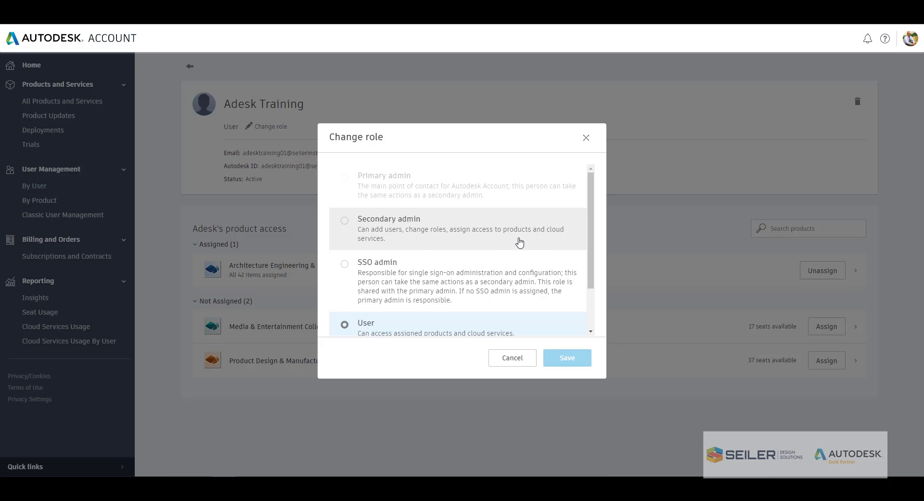
pyautogui.moveTo(461, 243)
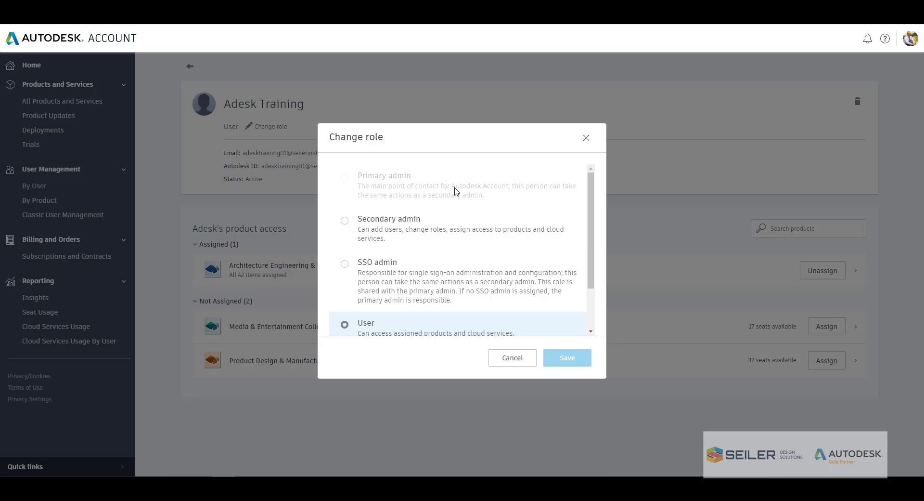
pyautogui.moveTo(471, 203)
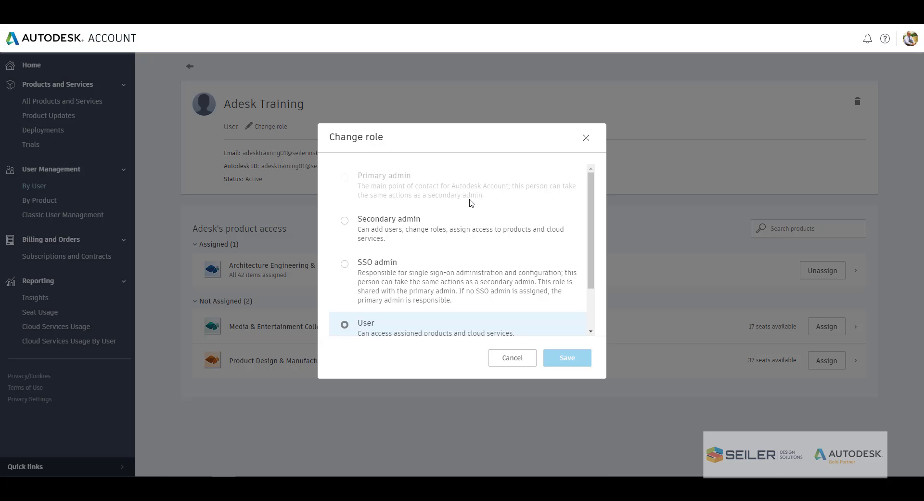
pyautogui.moveTo(445, 189)
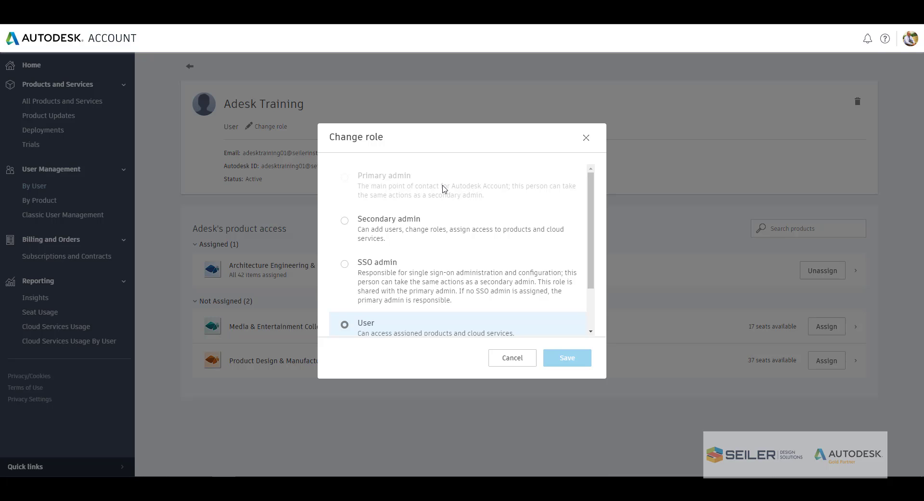
pyautogui.click(511, 357)
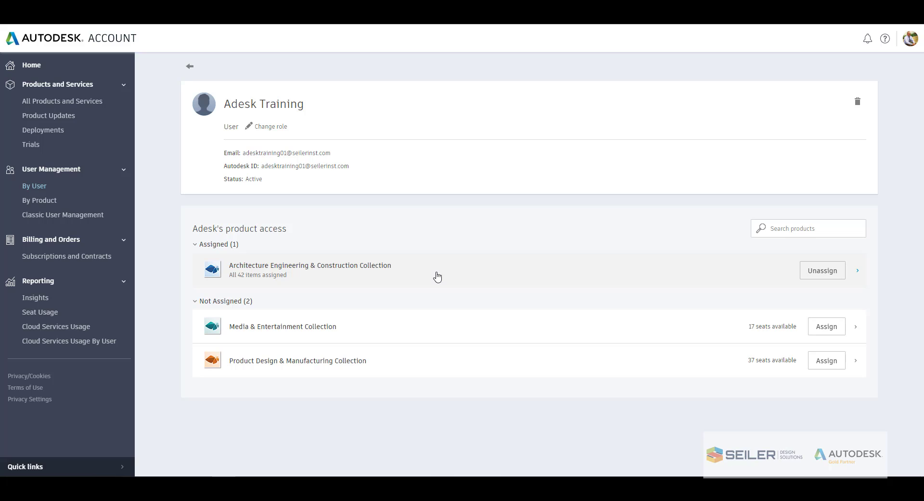
pyautogui.moveTo(320, 146)
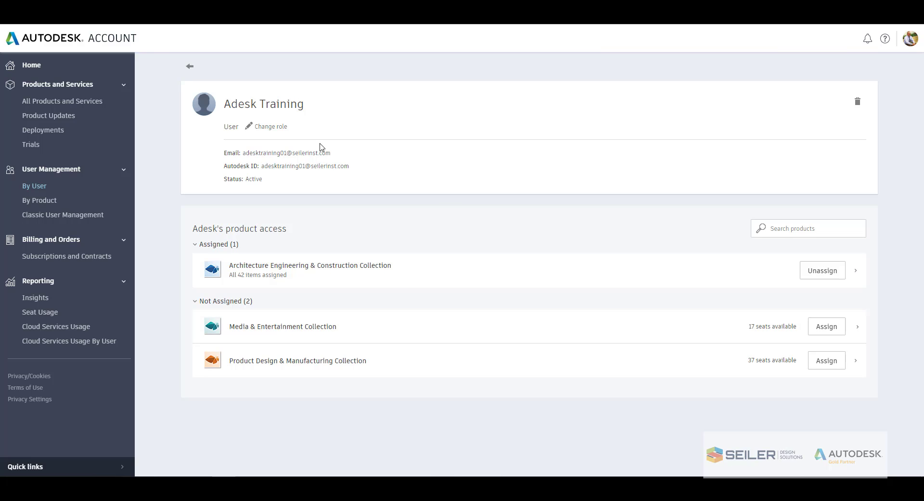
pyautogui.moveTo(359, 311)
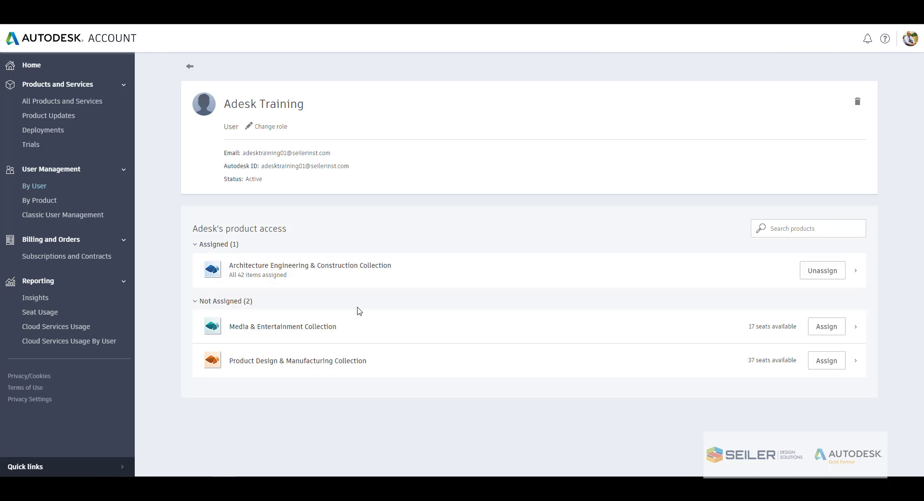
pyautogui.moveTo(430, 272)
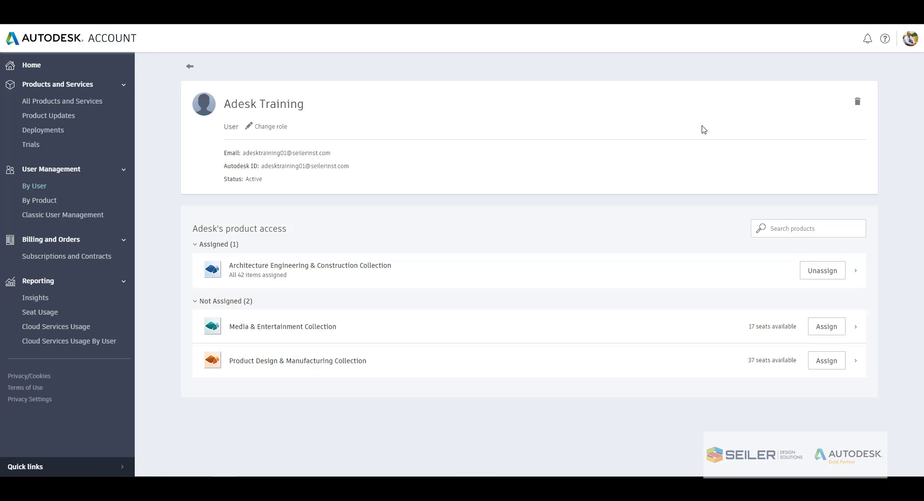
pyautogui.moveTo(760, 116)
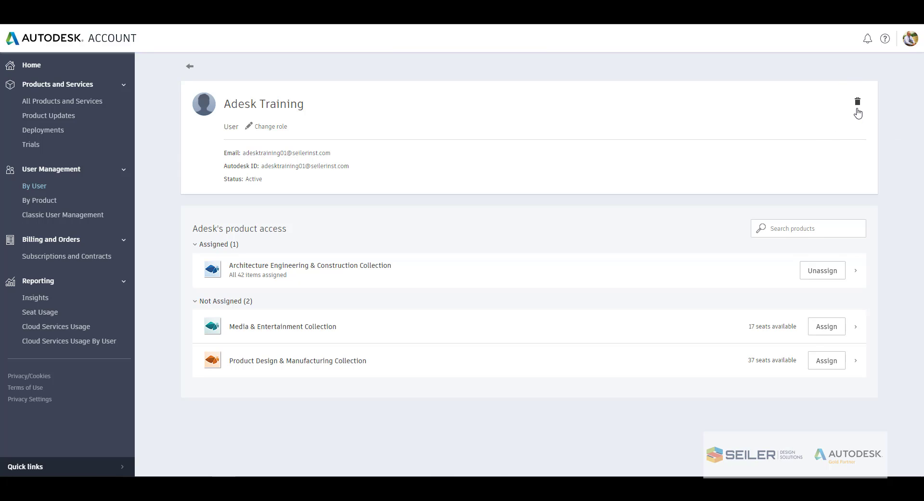
pyautogui.moveTo(488, 135)
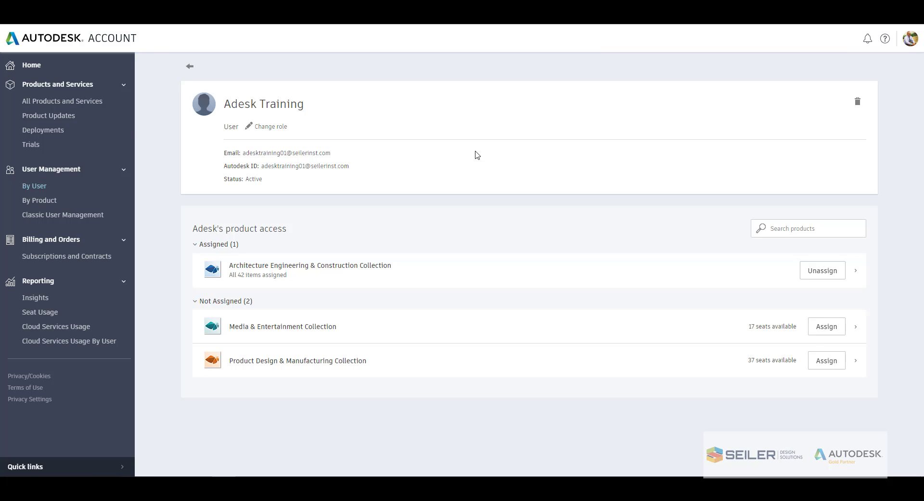
pyautogui.moveTo(39, 201)
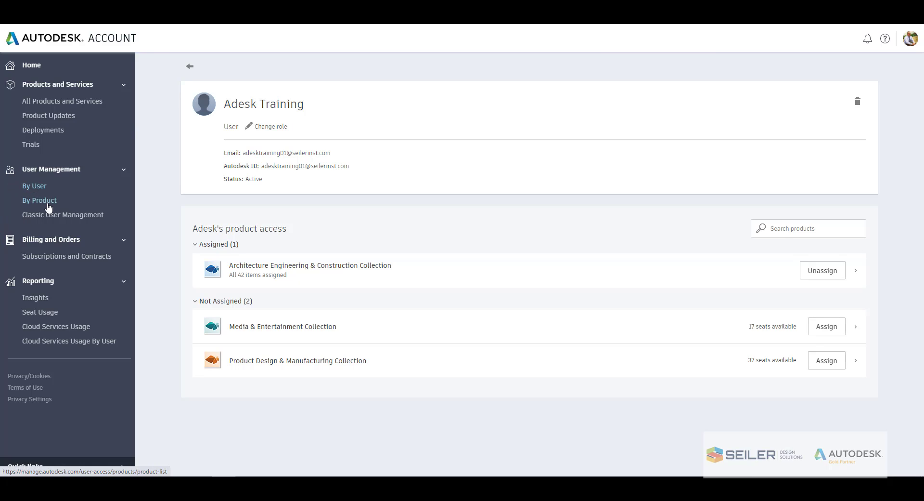
pyautogui.moveTo(63, 213)
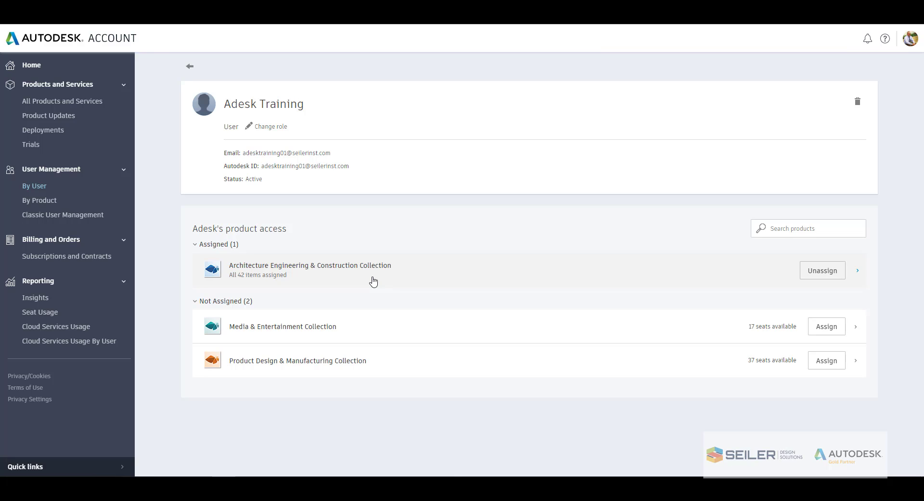
pyautogui.moveTo(52, 200)
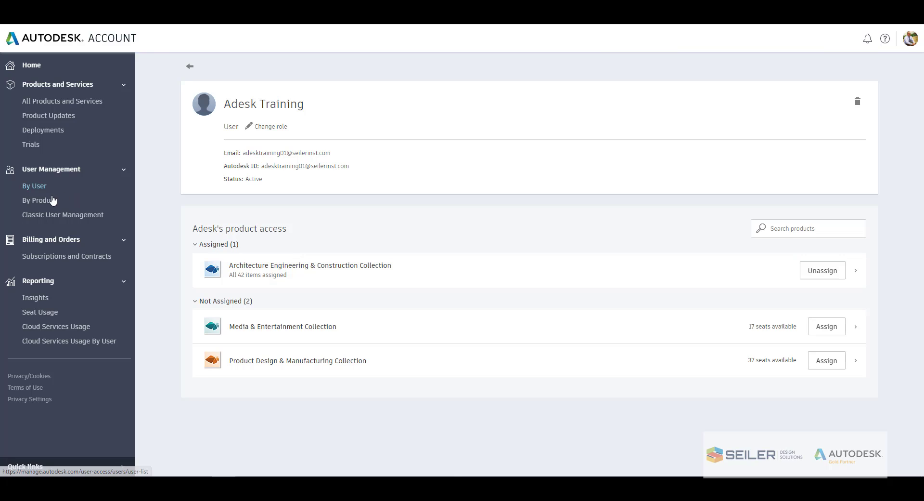
# View the Architecture Engineering & Construction Collection details under By Product.
pyautogui.click(39, 200)
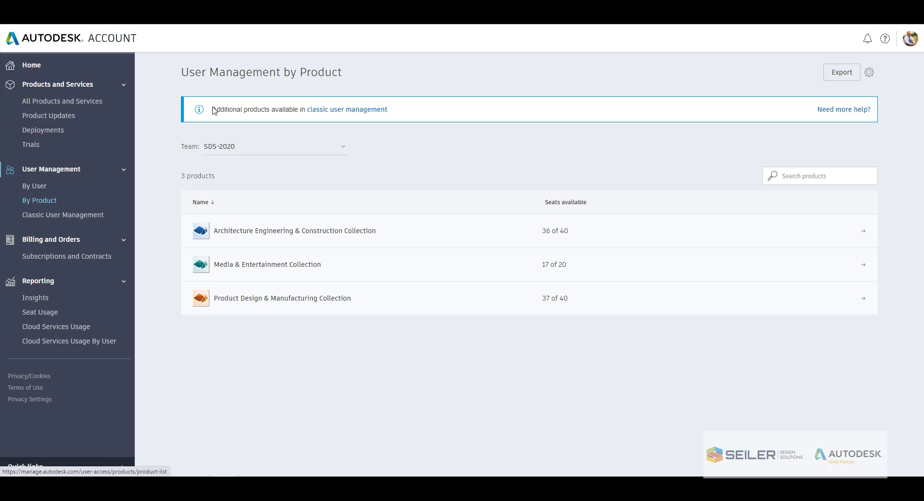
pyautogui.moveTo(269, 149)
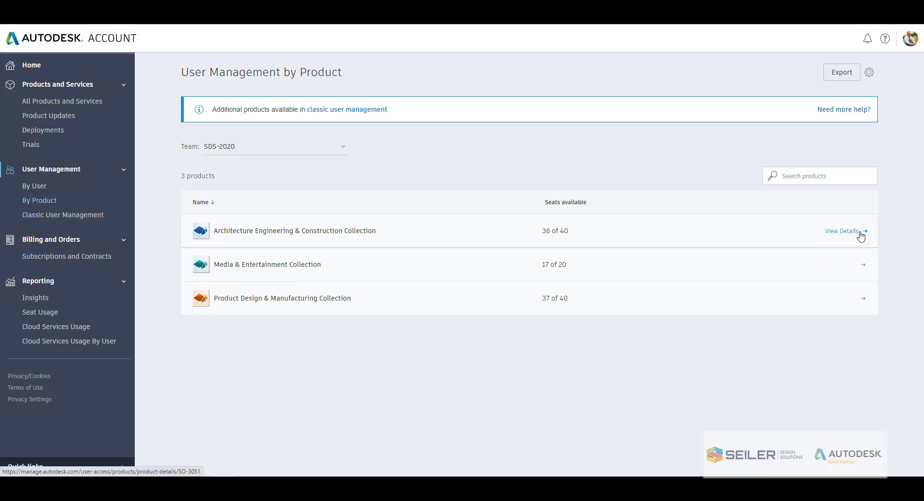
pyautogui.click(843, 230)
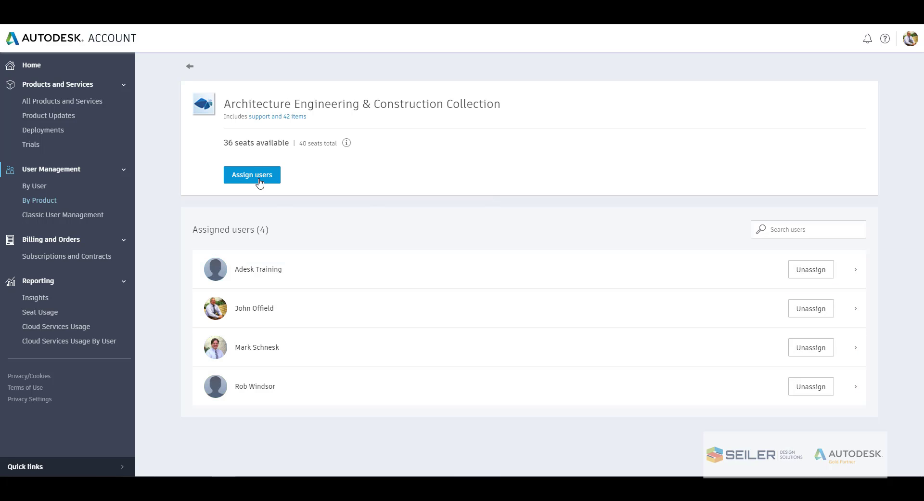
# Start assigning users to the collection, check the Import option, and return to manual Assign.
pyautogui.click(252, 174)
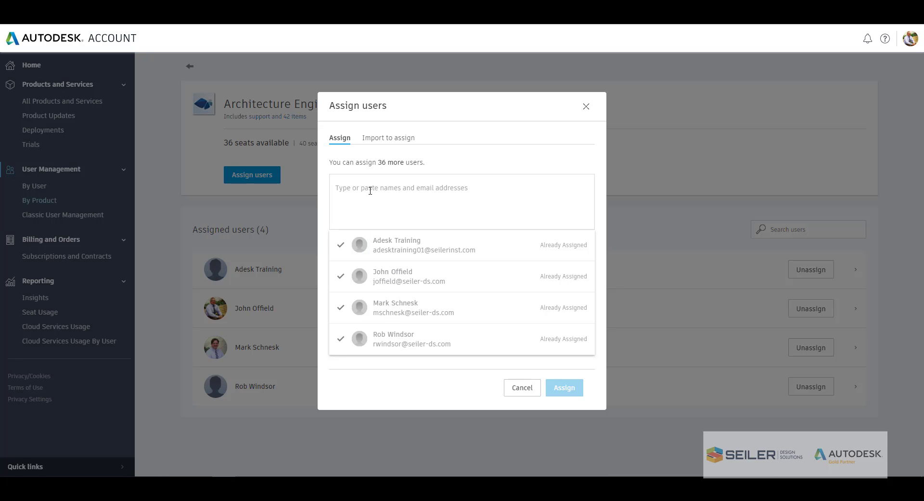
pyautogui.moveTo(454, 269)
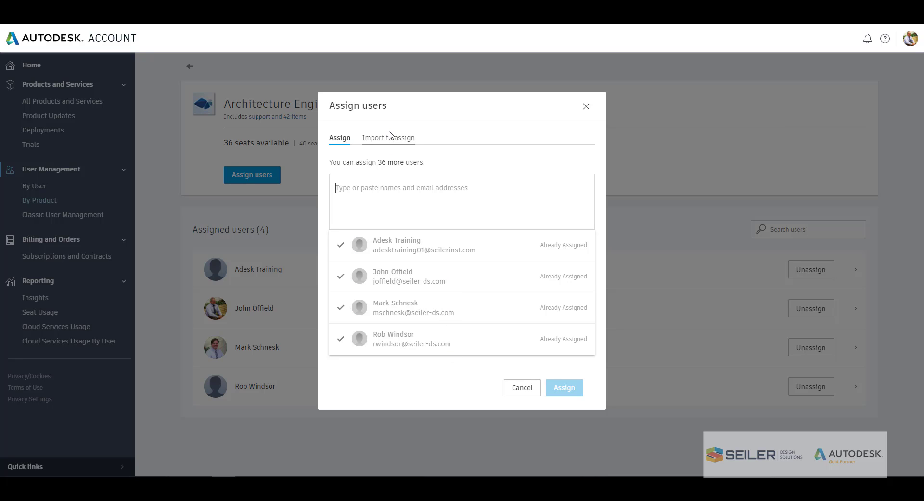
pyautogui.click(387, 138)
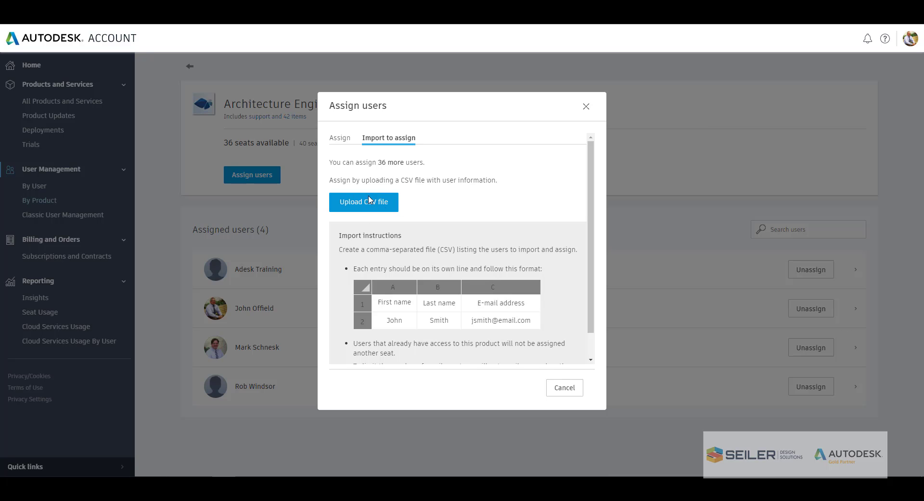
pyautogui.click(340, 137)
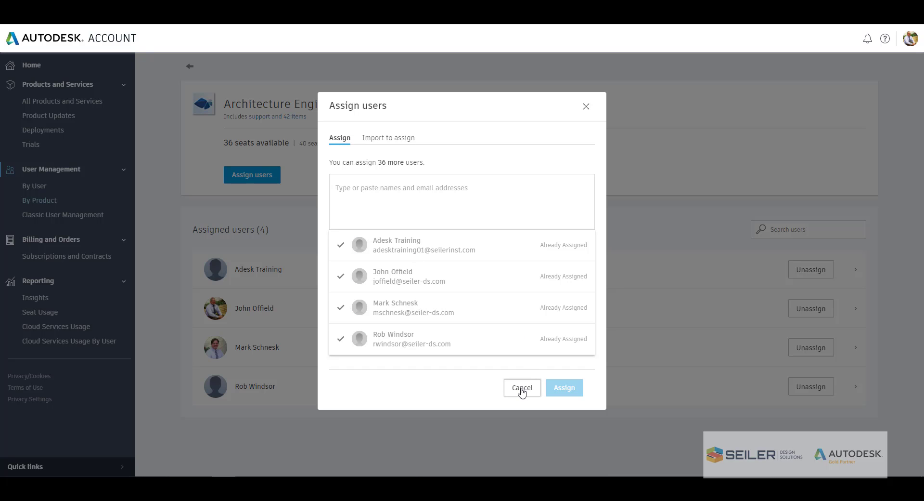
# Cancel the Assign users dialog without assigning anyone.
pyautogui.click(521, 387)
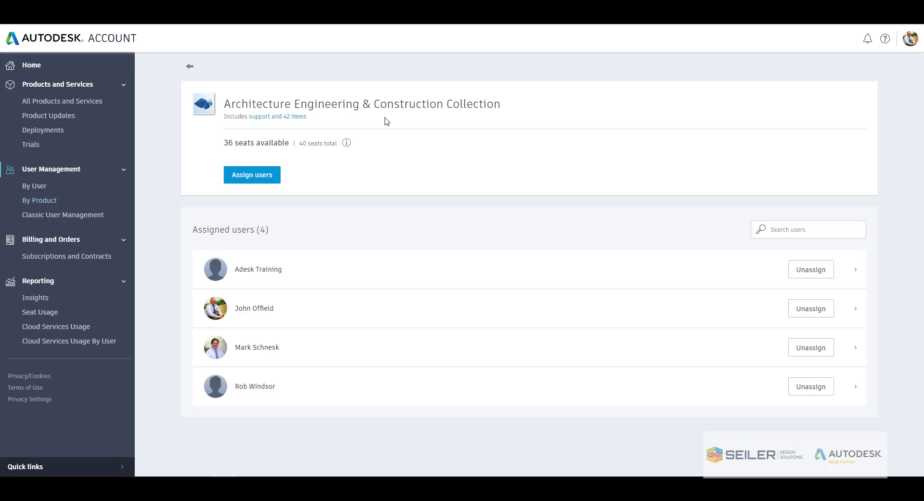
pyautogui.moveTo(380, 129)
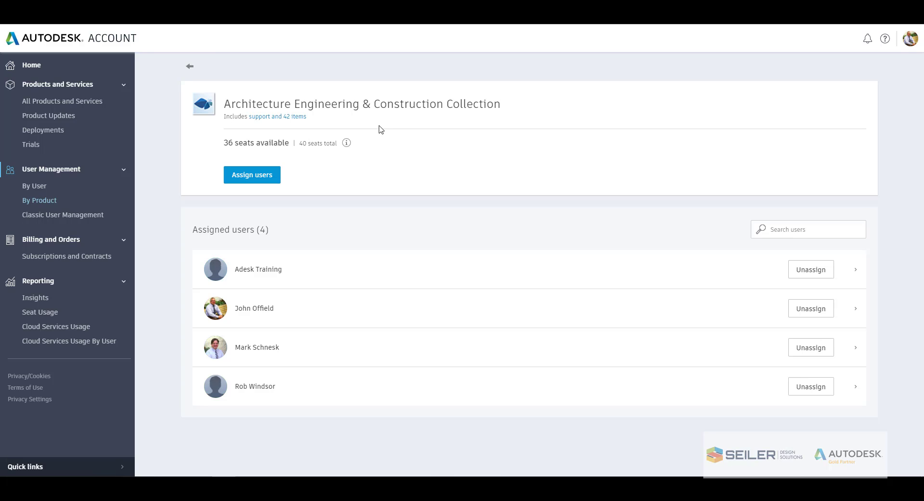
pyautogui.moveTo(401, 162)
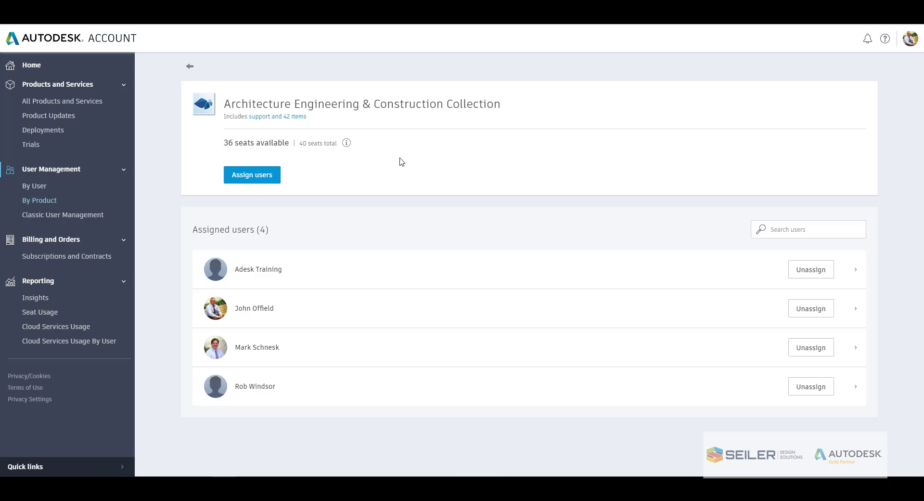
pyautogui.moveTo(803, 344)
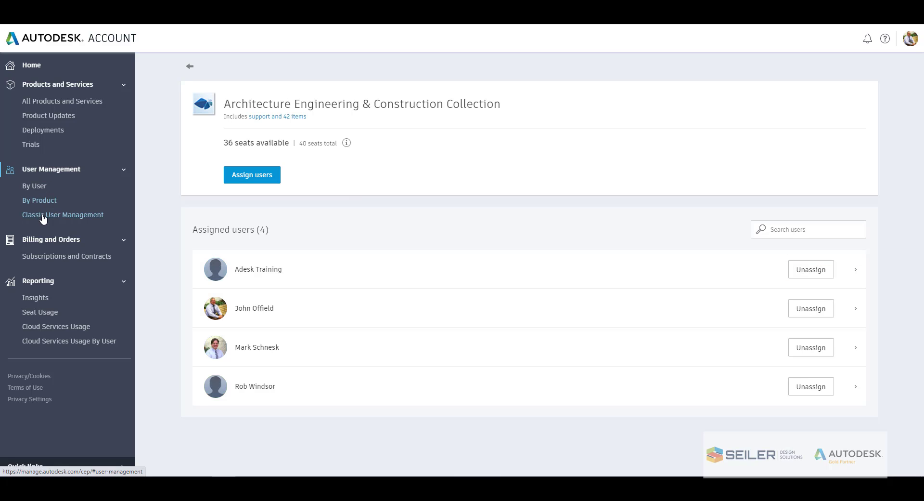
# Go to Classic User Management listing all 37 users with products and benefits.
pyautogui.click(63, 214)
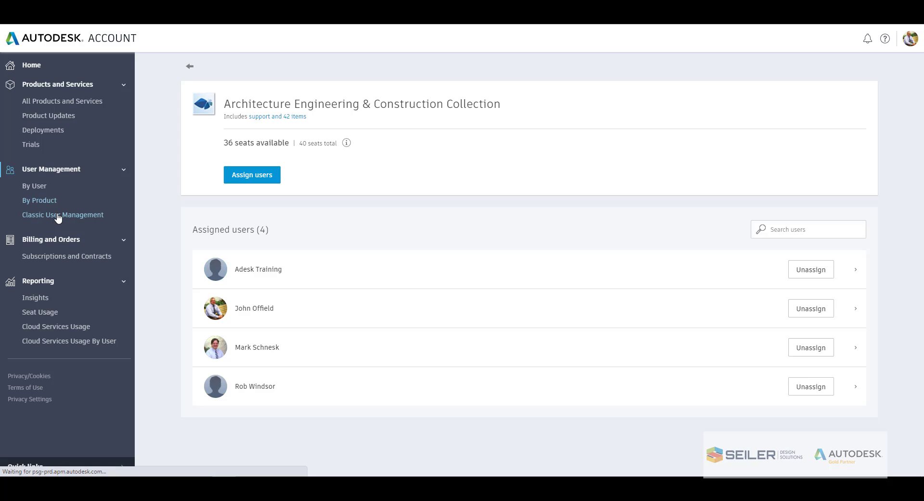
pyautogui.click(62, 215)
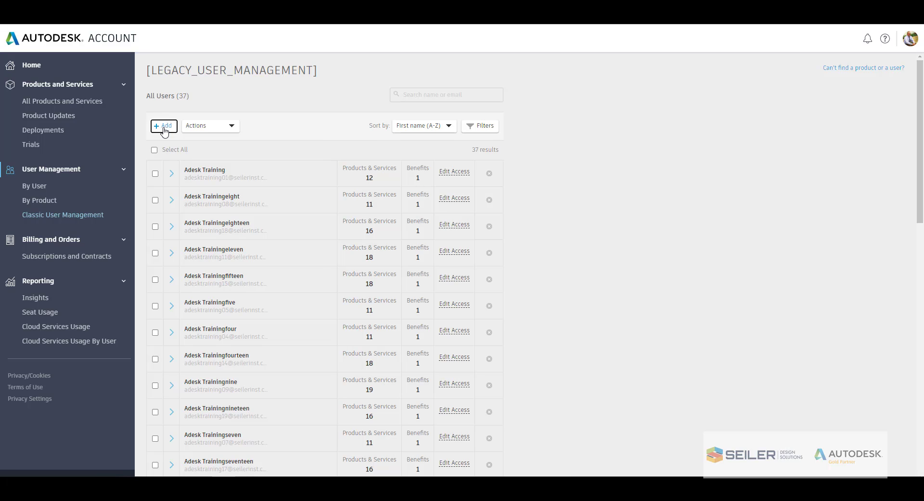
pyautogui.click(163, 125)
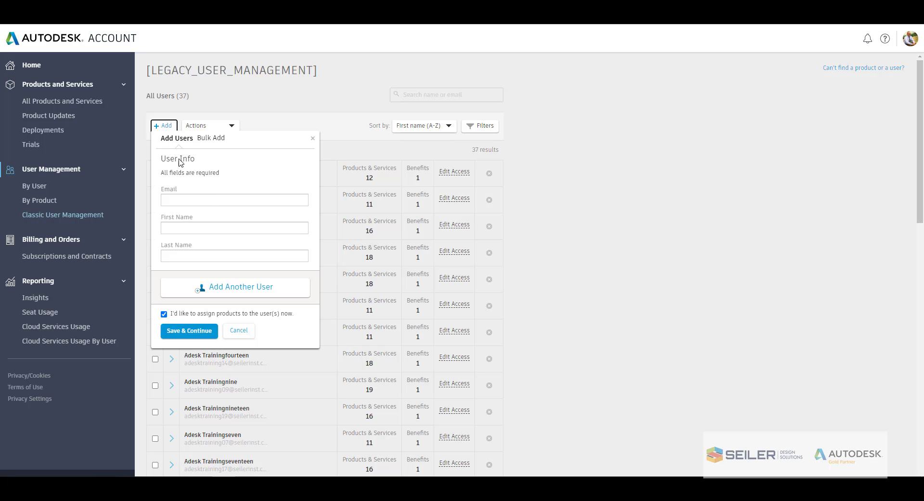
pyautogui.moveTo(180, 195)
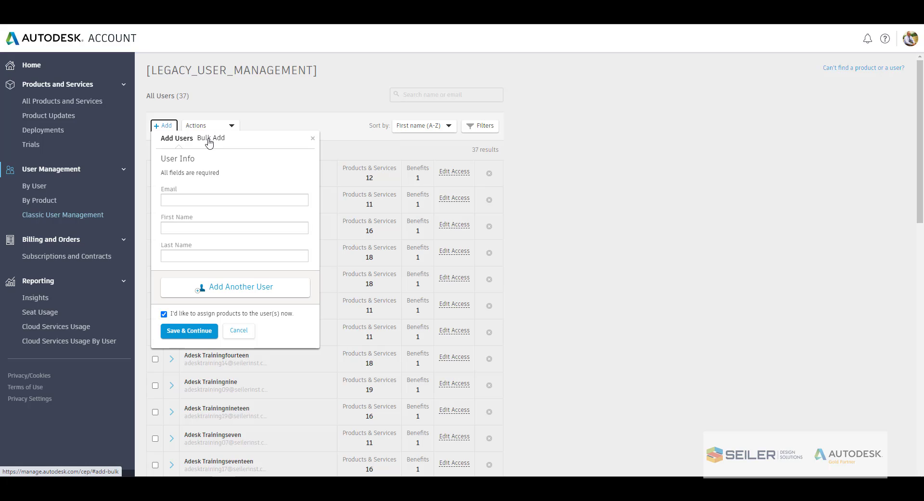
pyautogui.click(211, 137)
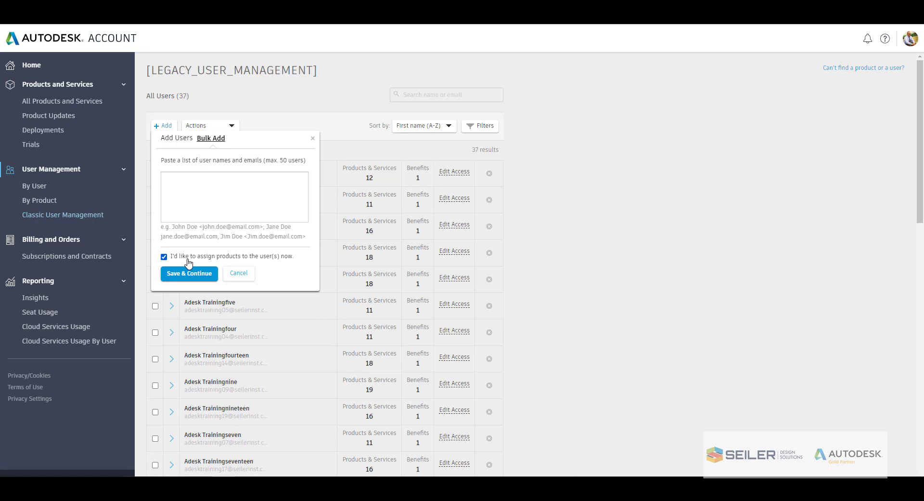
pyautogui.moveTo(171, 262)
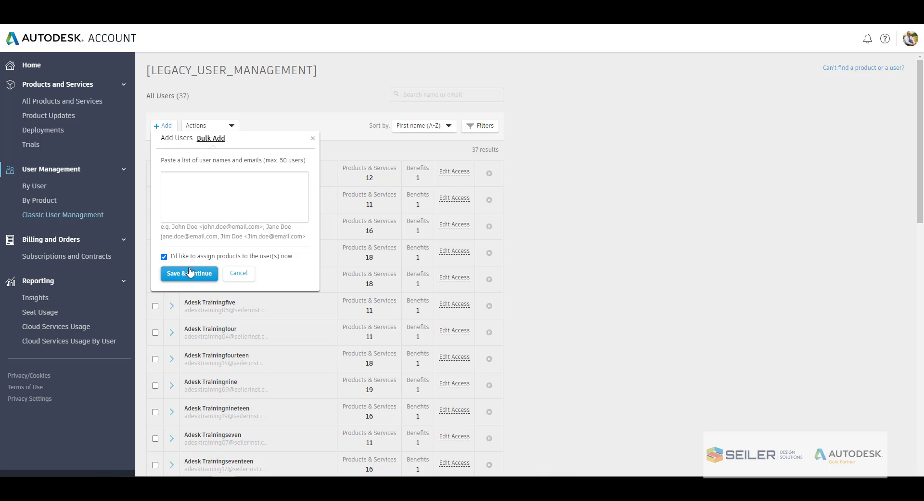
pyautogui.moveTo(187, 269)
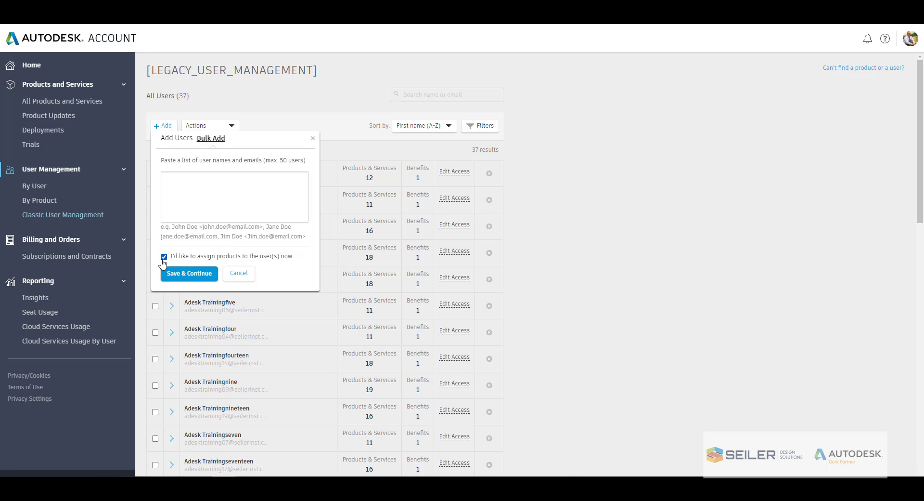
pyautogui.moveTo(196, 263)
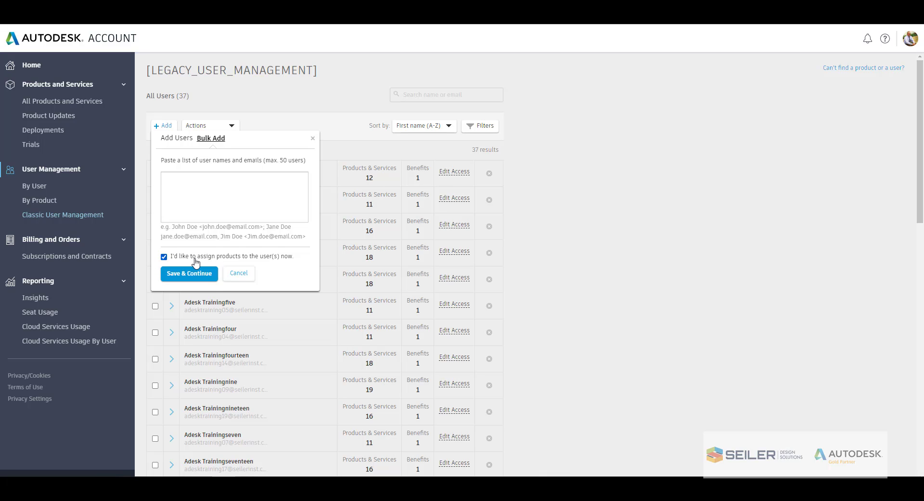
pyautogui.moveTo(205, 269)
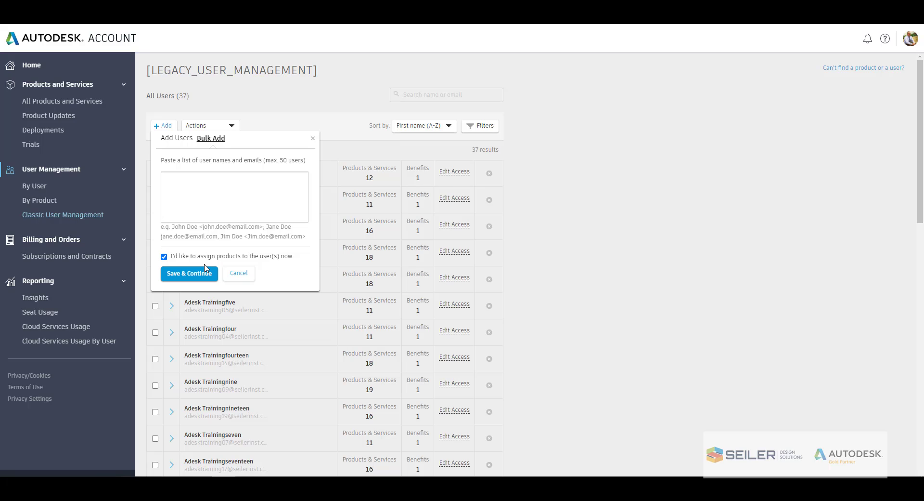
pyautogui.click(238, 272)
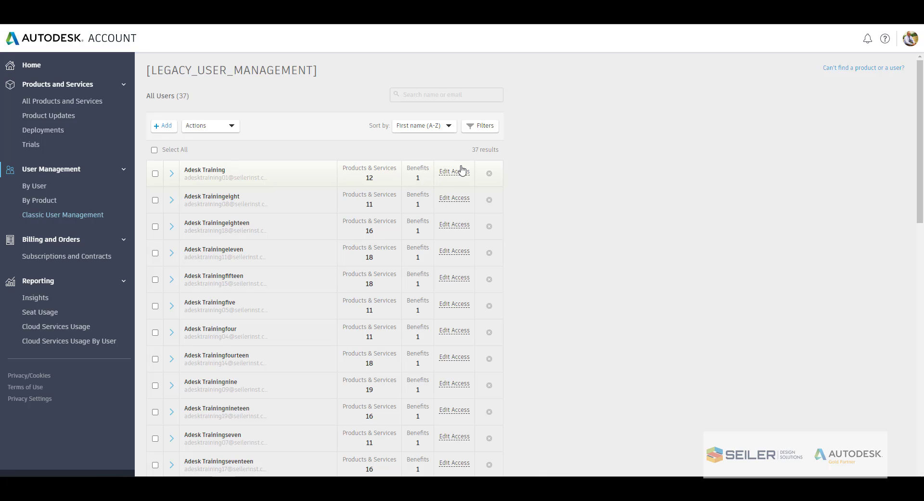
pyautogui.moveTo(491, 176)
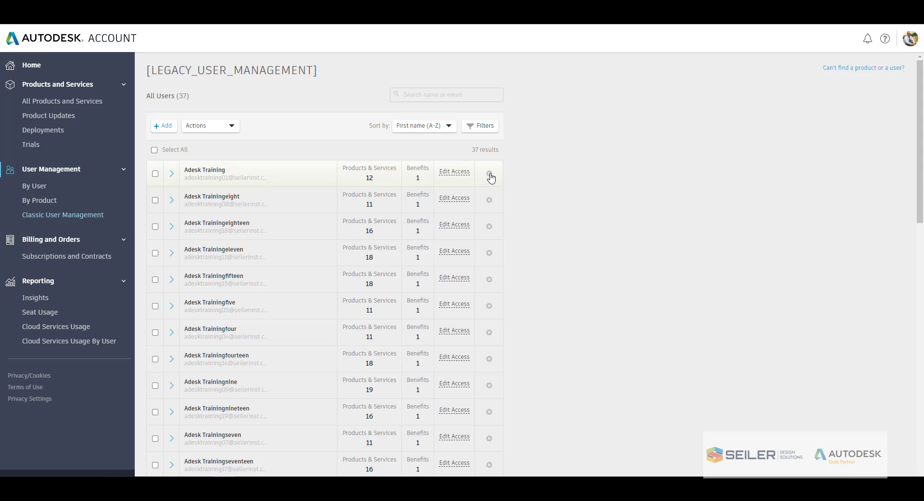
pyautogui.scroll(-3)
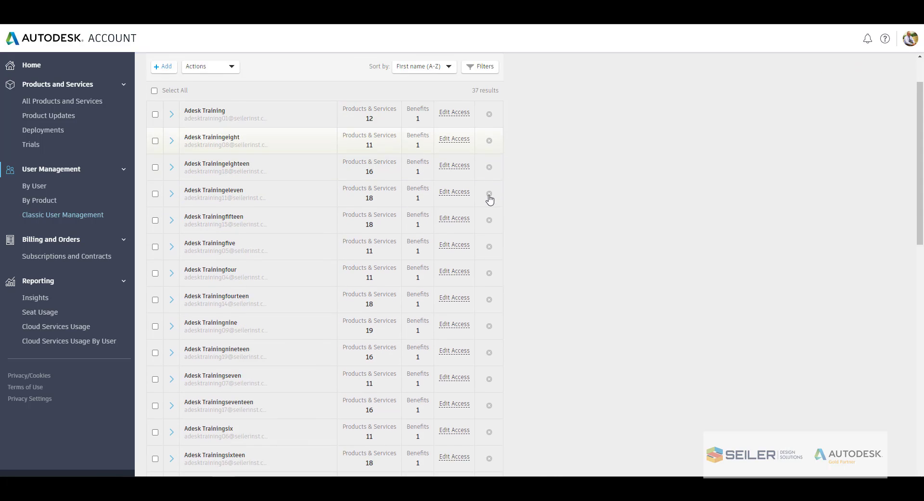
pyautogui.scroll(-3)
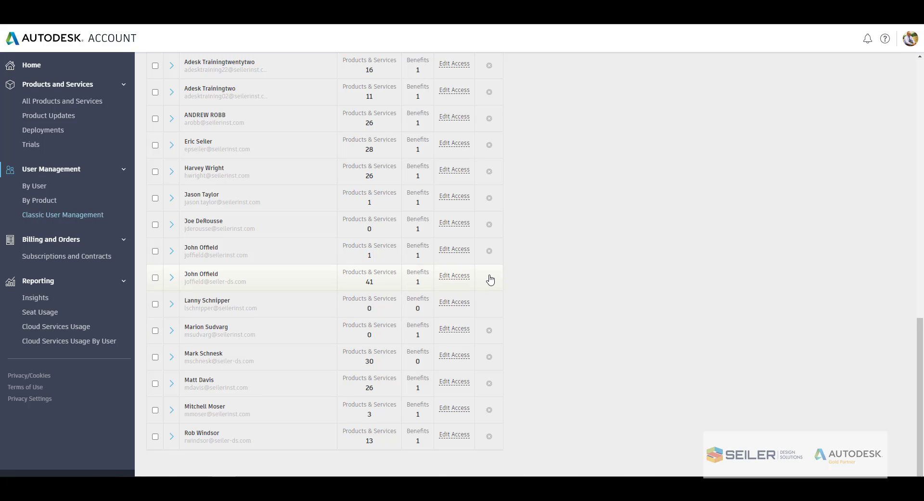
pyautogui.moveTo(492, 284)
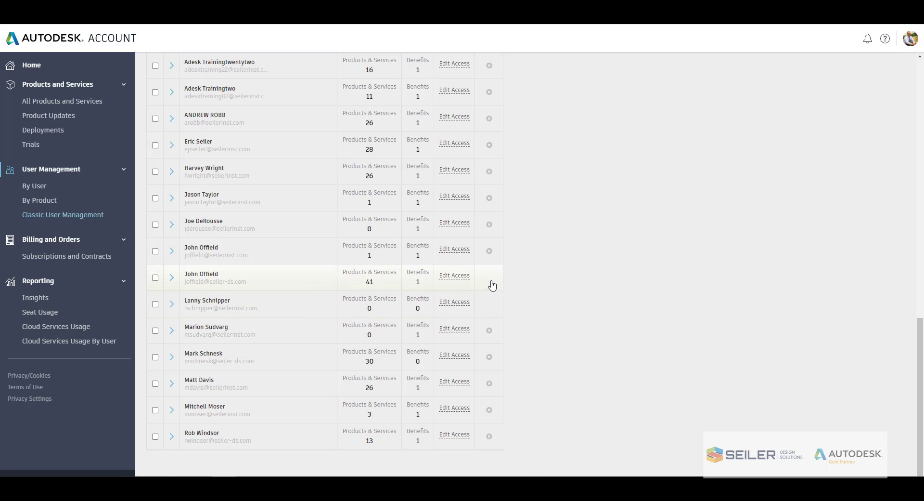
pyautogui.moveTo(488, 285)
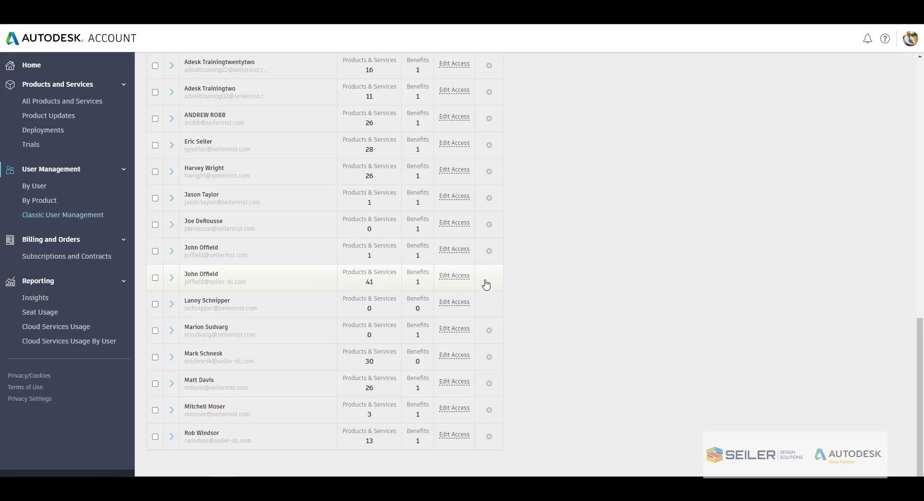
pyautogui.moveTo(484, 288)
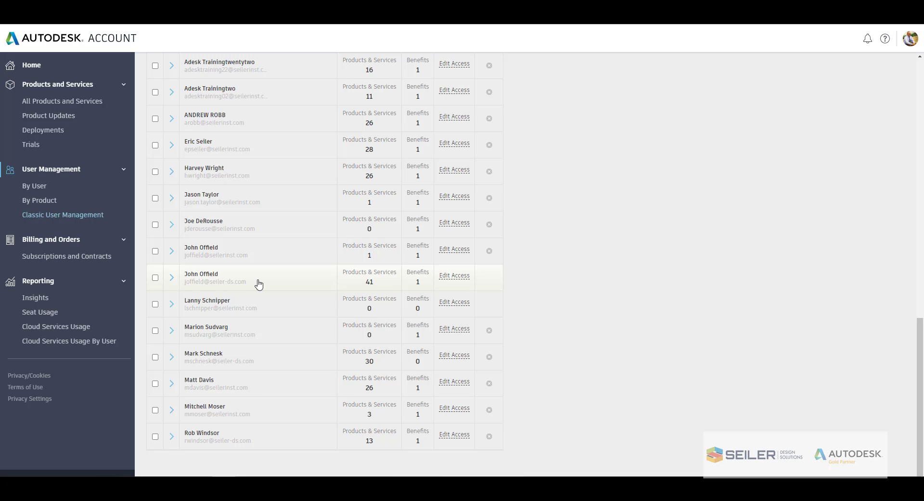
pyautogui.moveTo(522, 278)
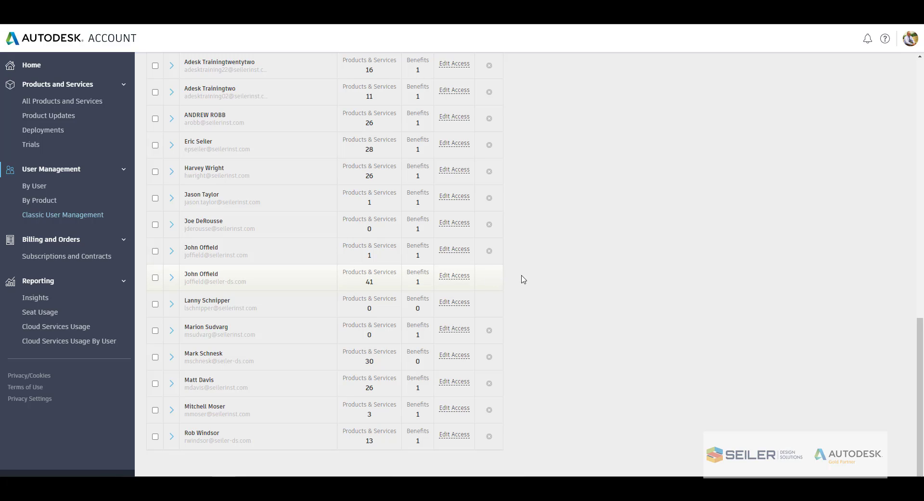
pyautogui.moveTo(472, 279)
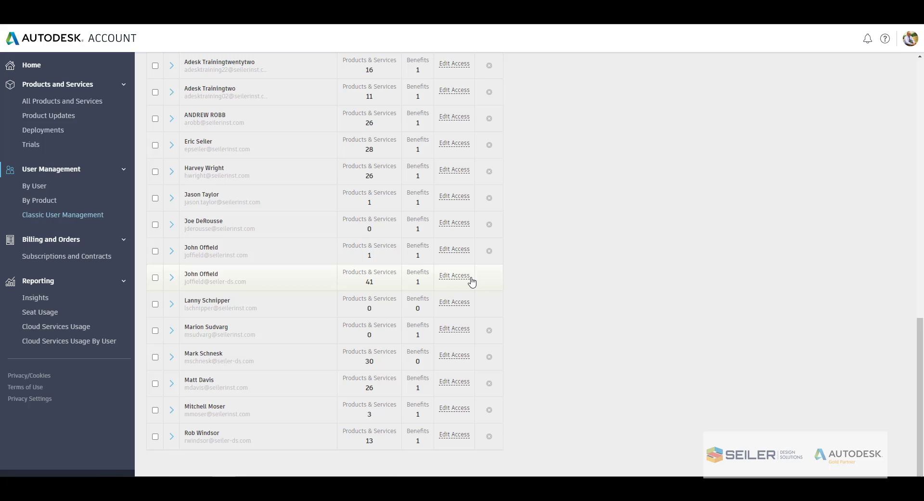
pyautogui.moveTo(491, 284)
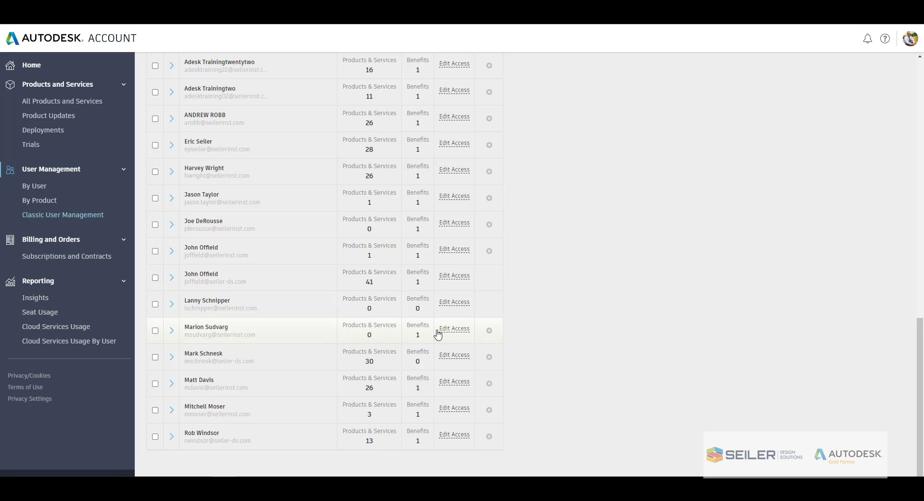
pyautogui.moveTo(63, 219)
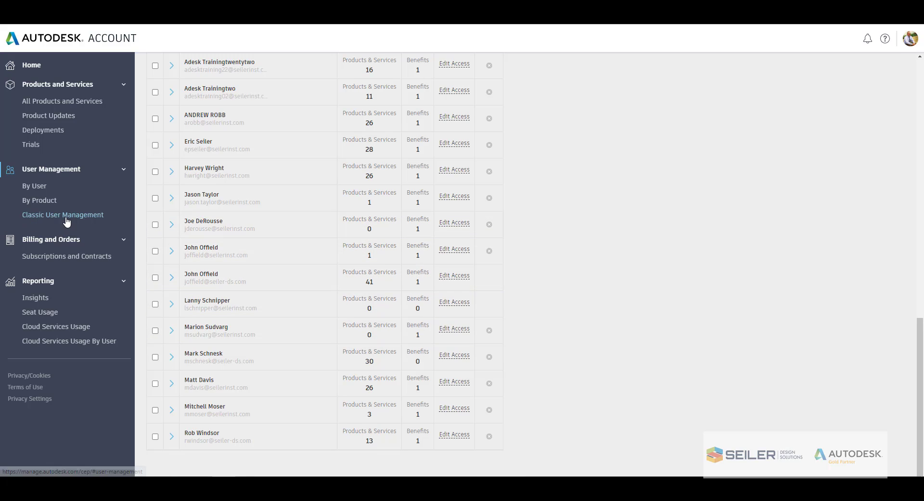
pyautogui.moveTo(31, 216)
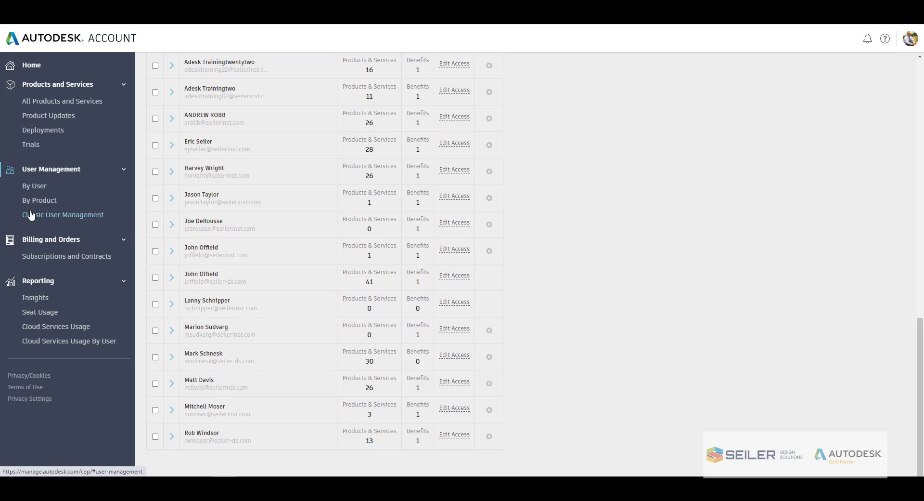
# Leave the classic user list for the newer By User management page.
pyautogui.click(34, 186)
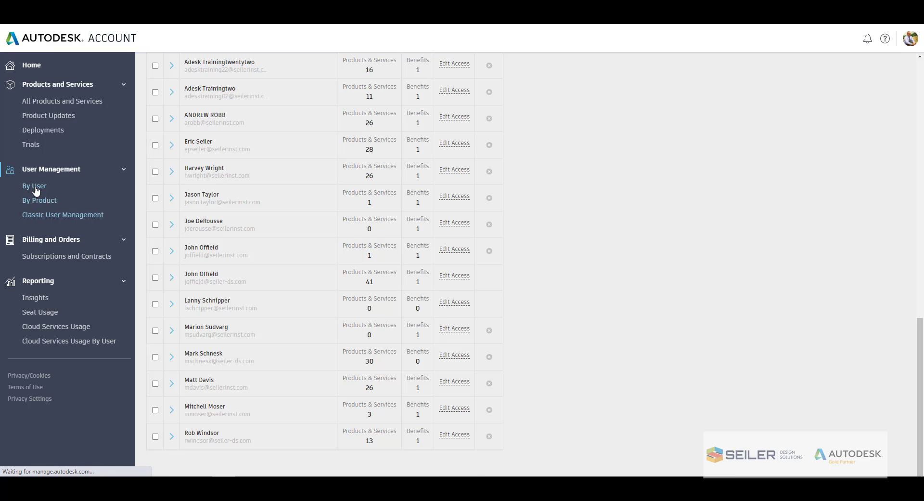
pyautogui.click(40, 200)
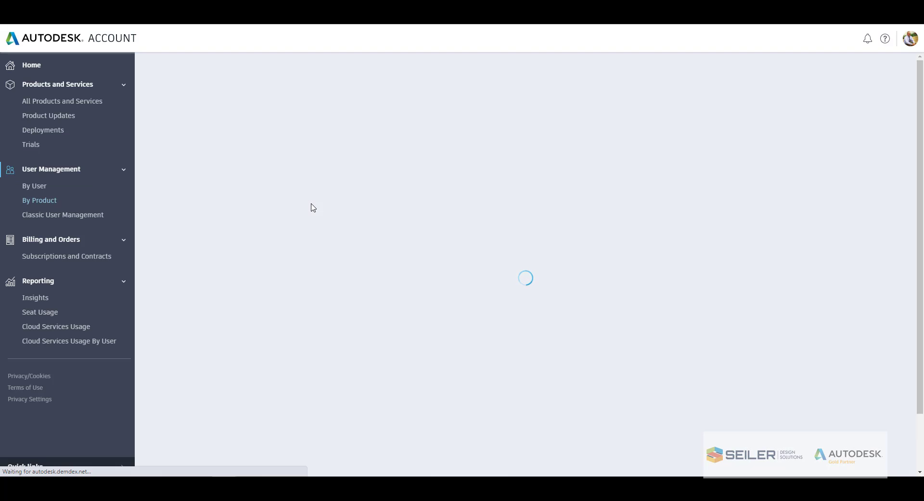